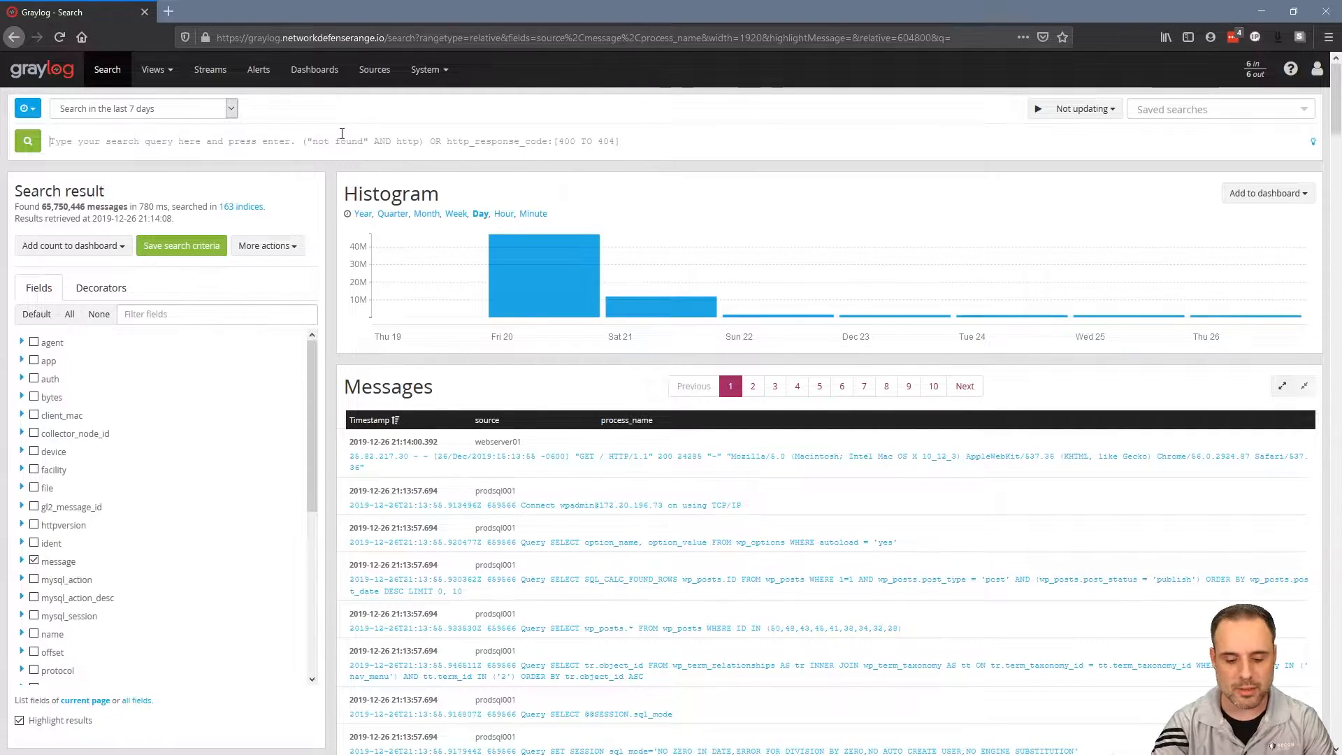
- Search the last 7 days for powershell (37,025 messages), then select the query for replacement
{"action": "type", "text": "powershell"}
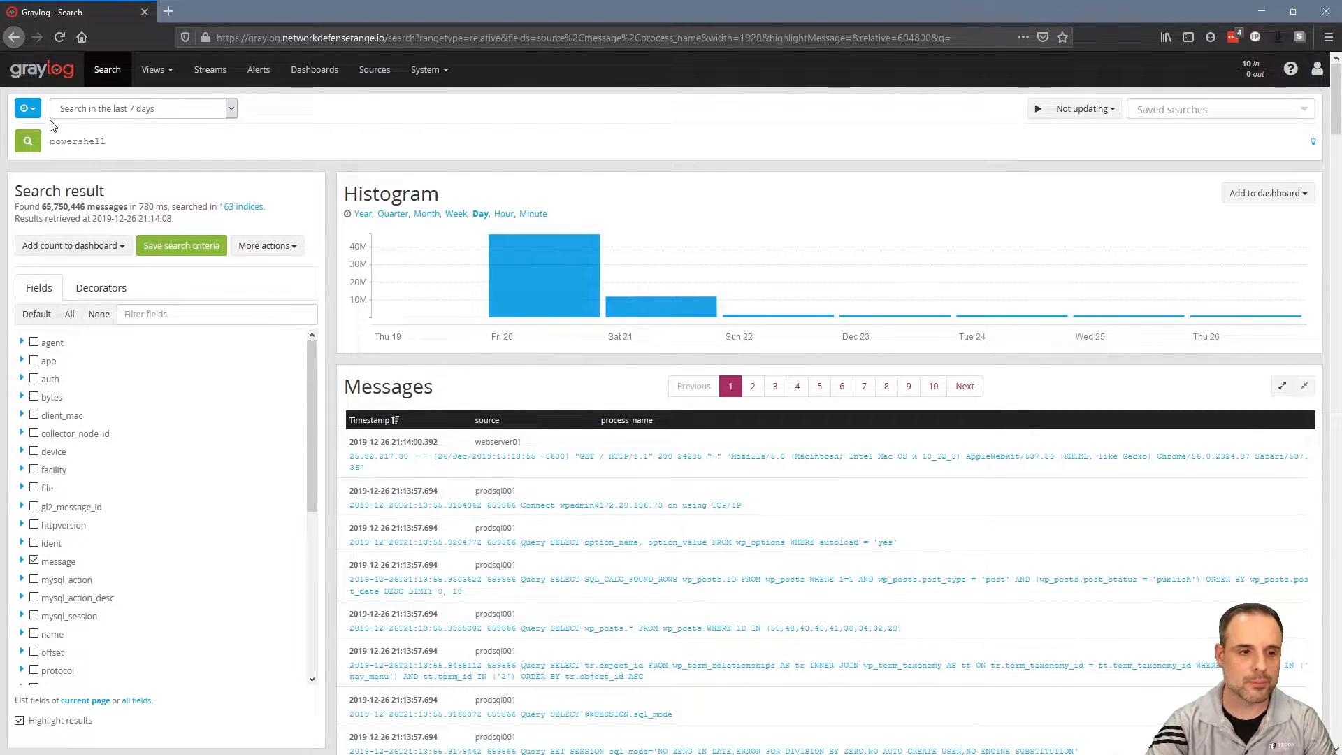
{"action": "left_click", "coordinate": [27, 140]}
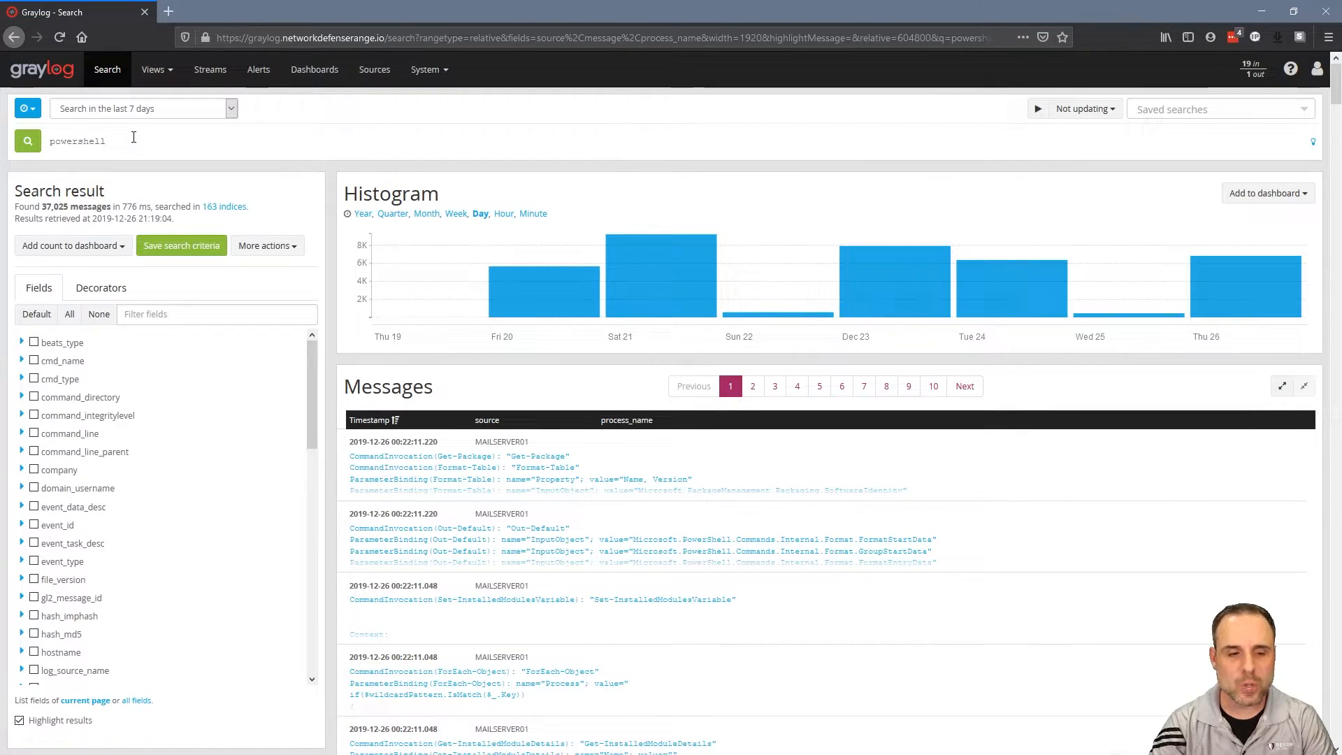
{"action": "double_click", "coordinate": [77, 140]}
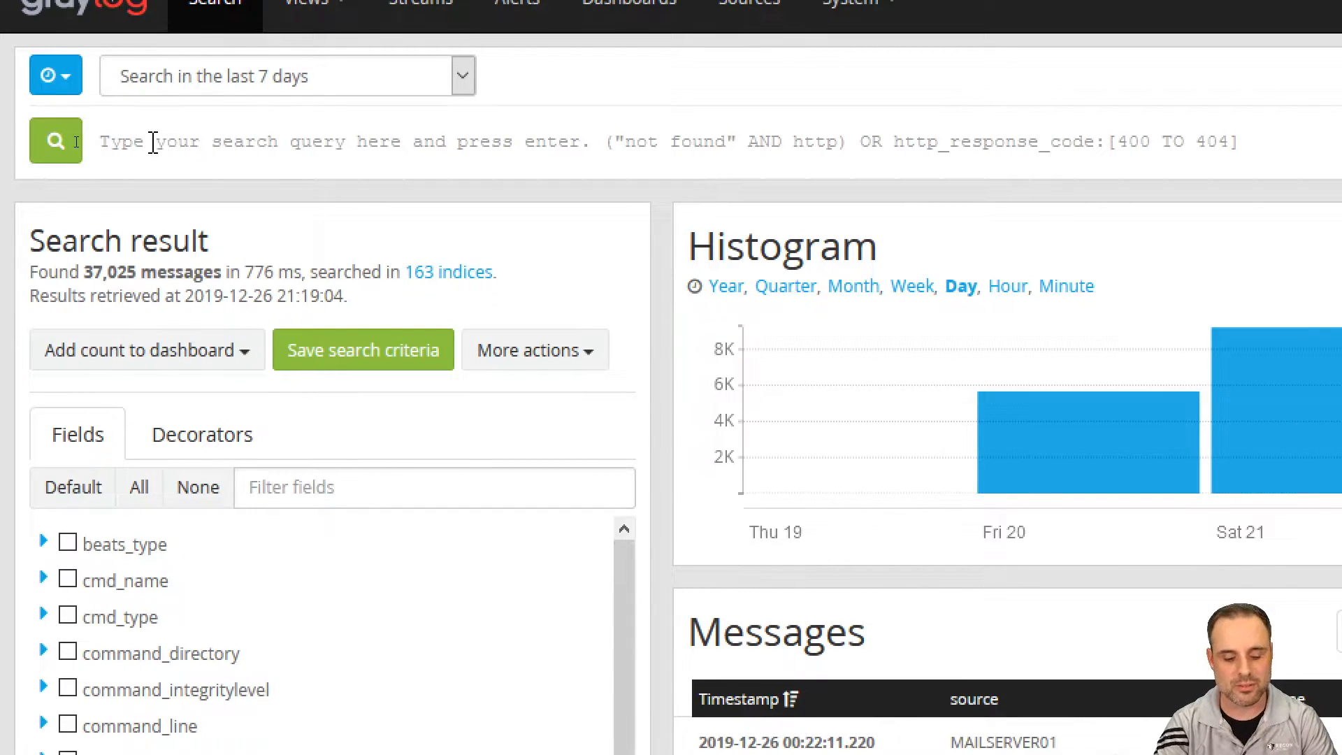
- Run the query event_id:4688, returning 373,584 process-creation messages
{"action": "type", "text": "event_id:"}
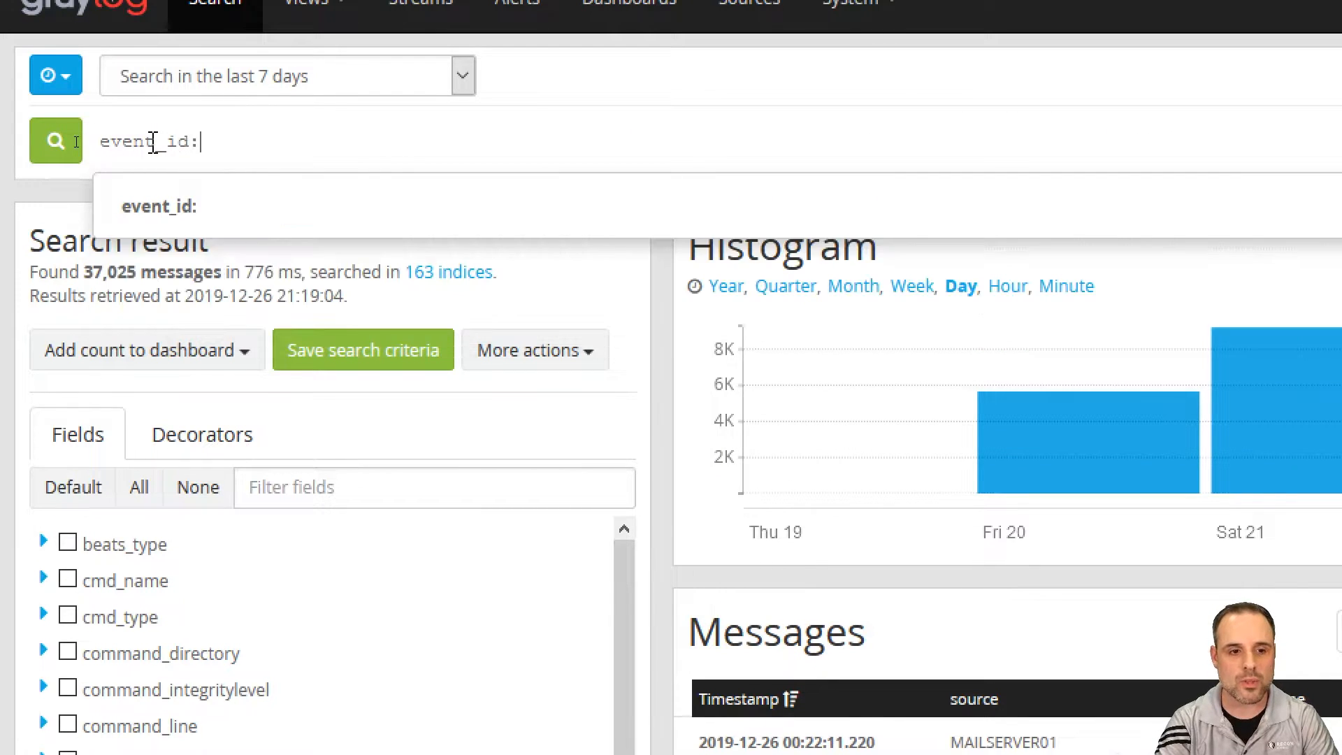
{"action": "type", "text": "4688"}
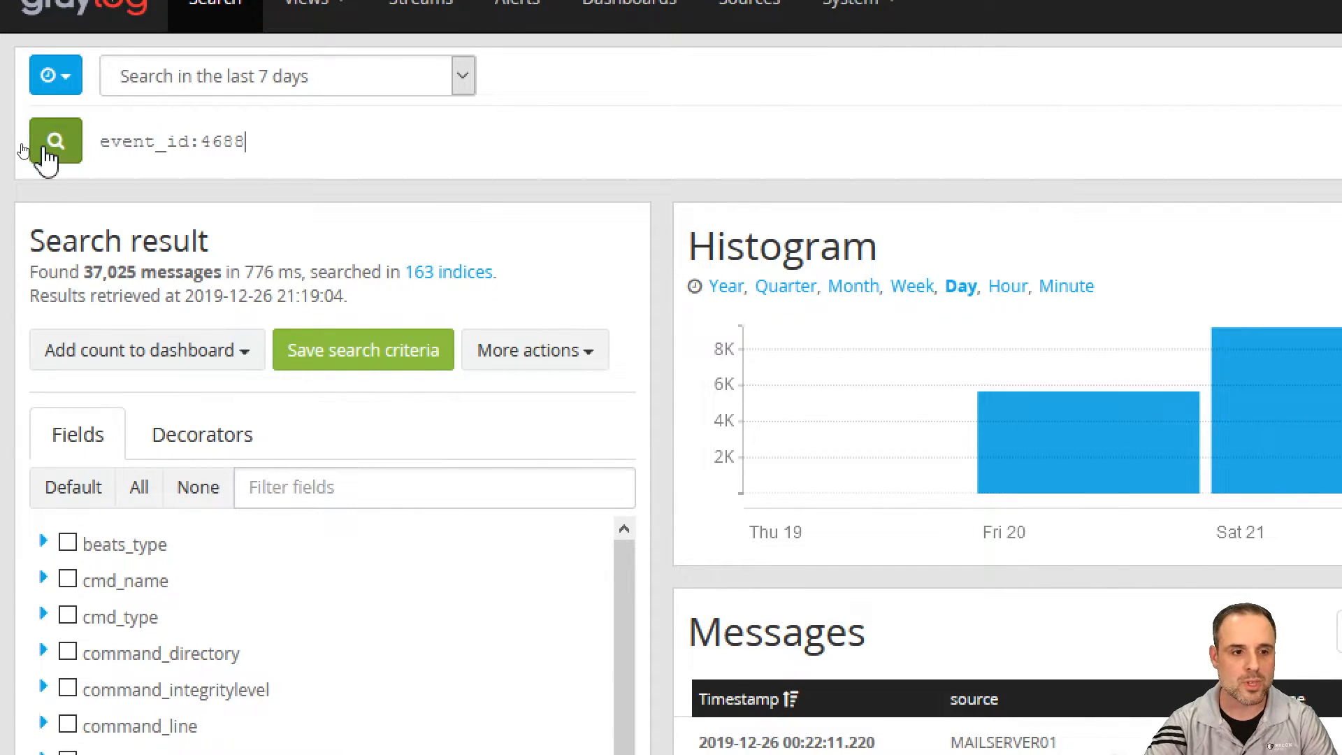
{"action": "left_click", "coordinate": [54, 141]}
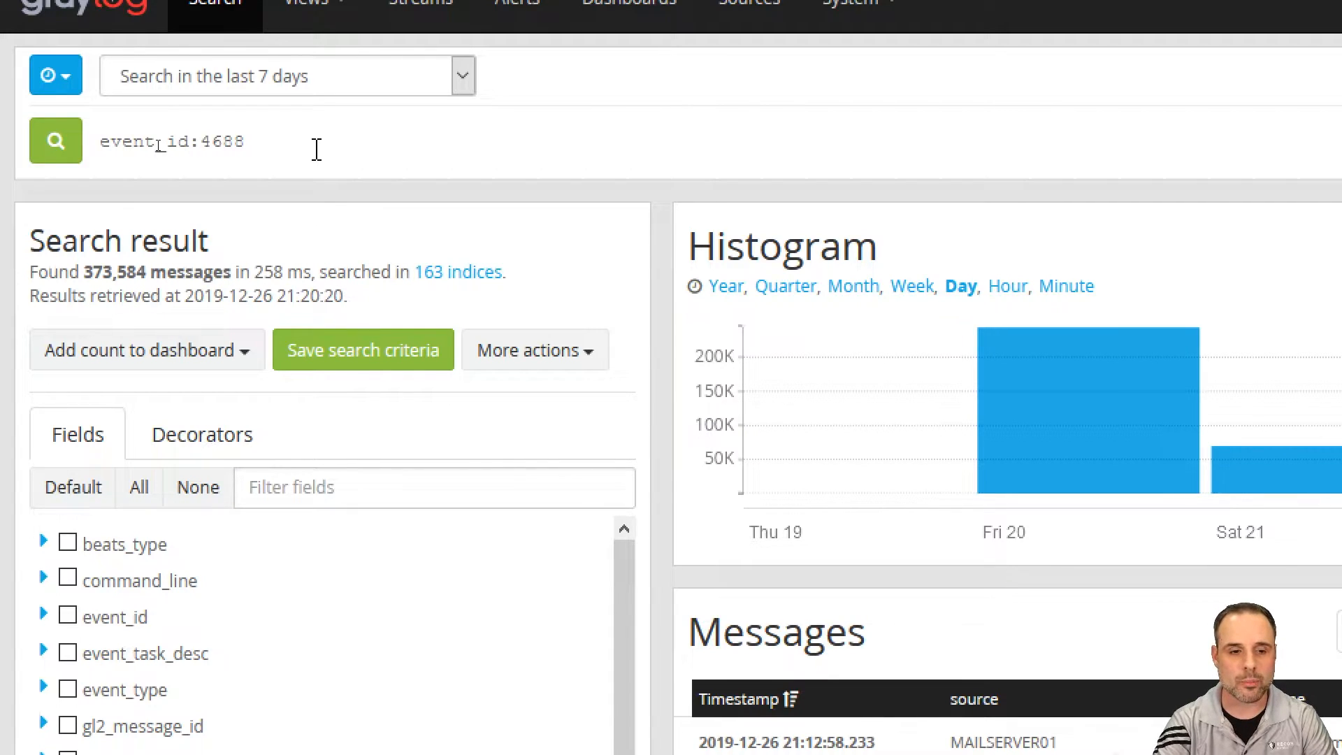
- Rewrite the query as event_id:(4688 OR 1) and run it, returning 563,558 messages
{"action": "type", "text": "OR reason:"}
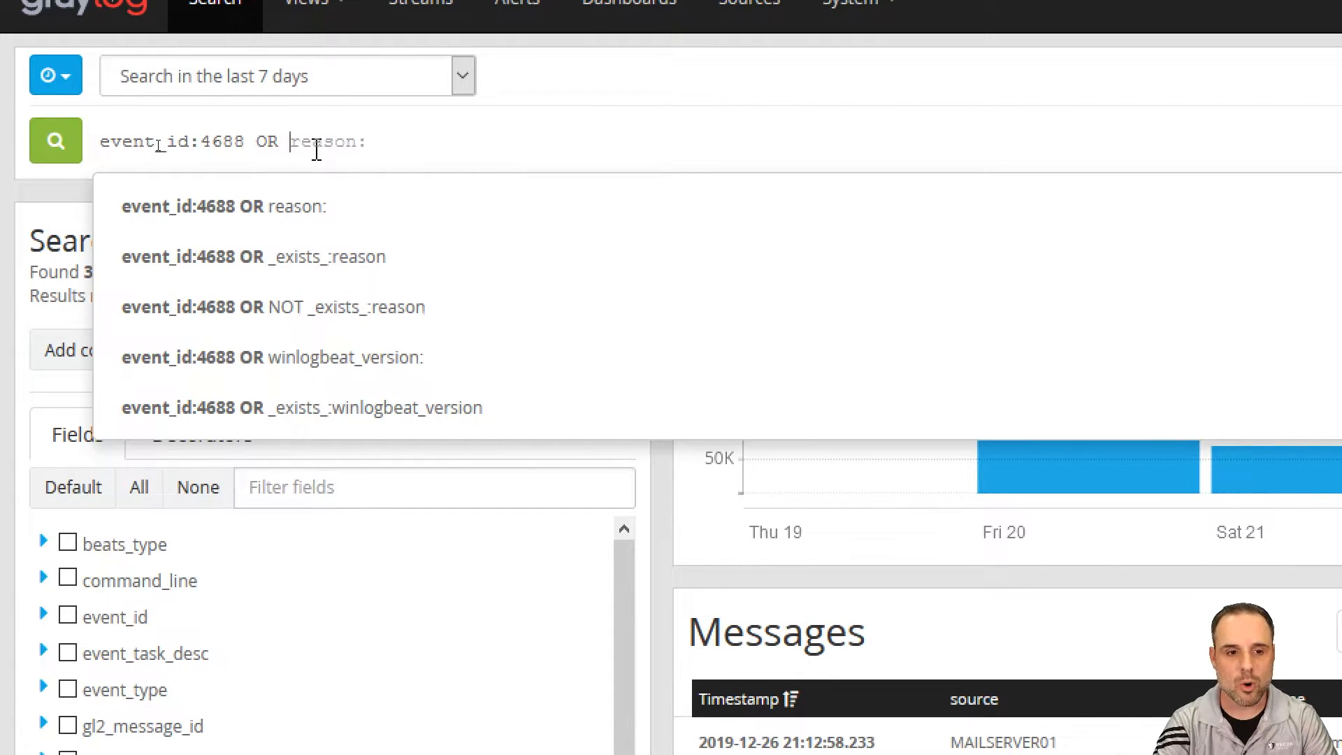
{"action": "type", "text": "event_id:1"}
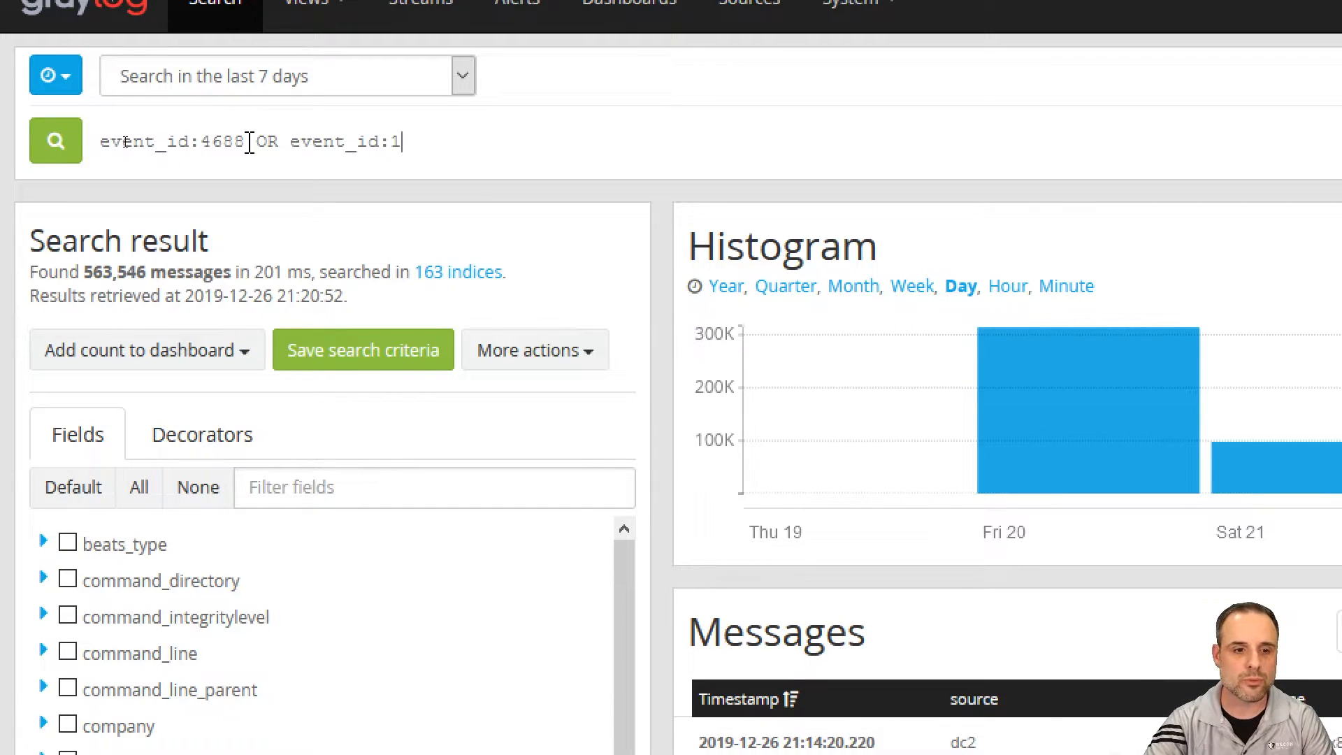
{"action": "left_click_drag", "start_coordinate": [244, 141], "coordinate": [339, 141]}
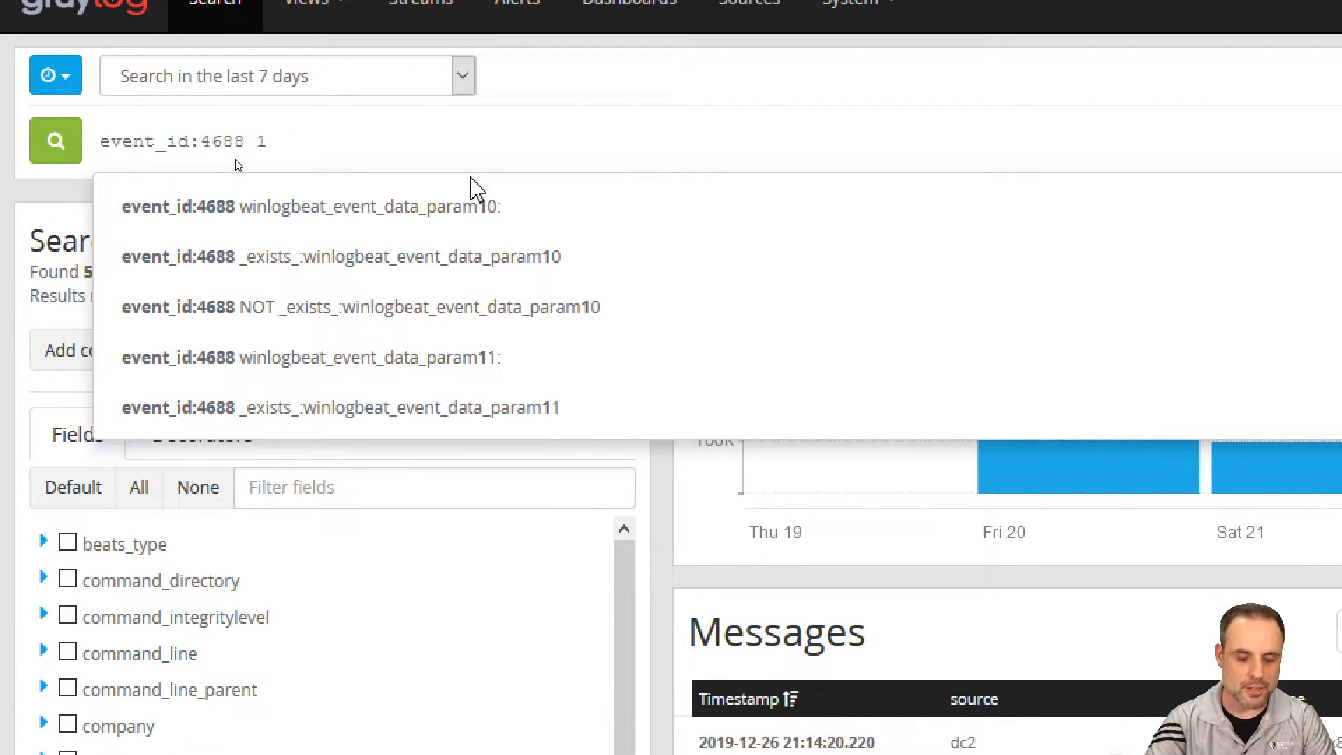
{"action": "type", "text": "OR"}
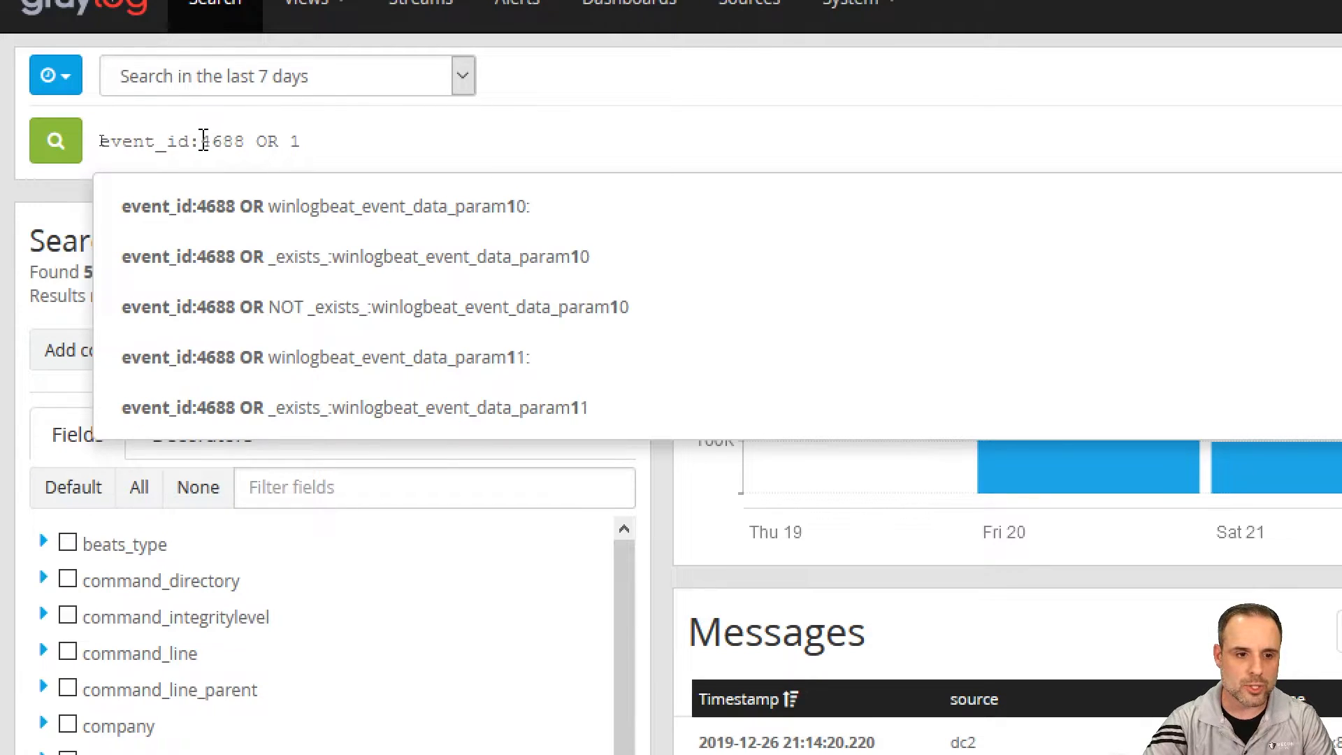
{"action": "type", "text": "("}
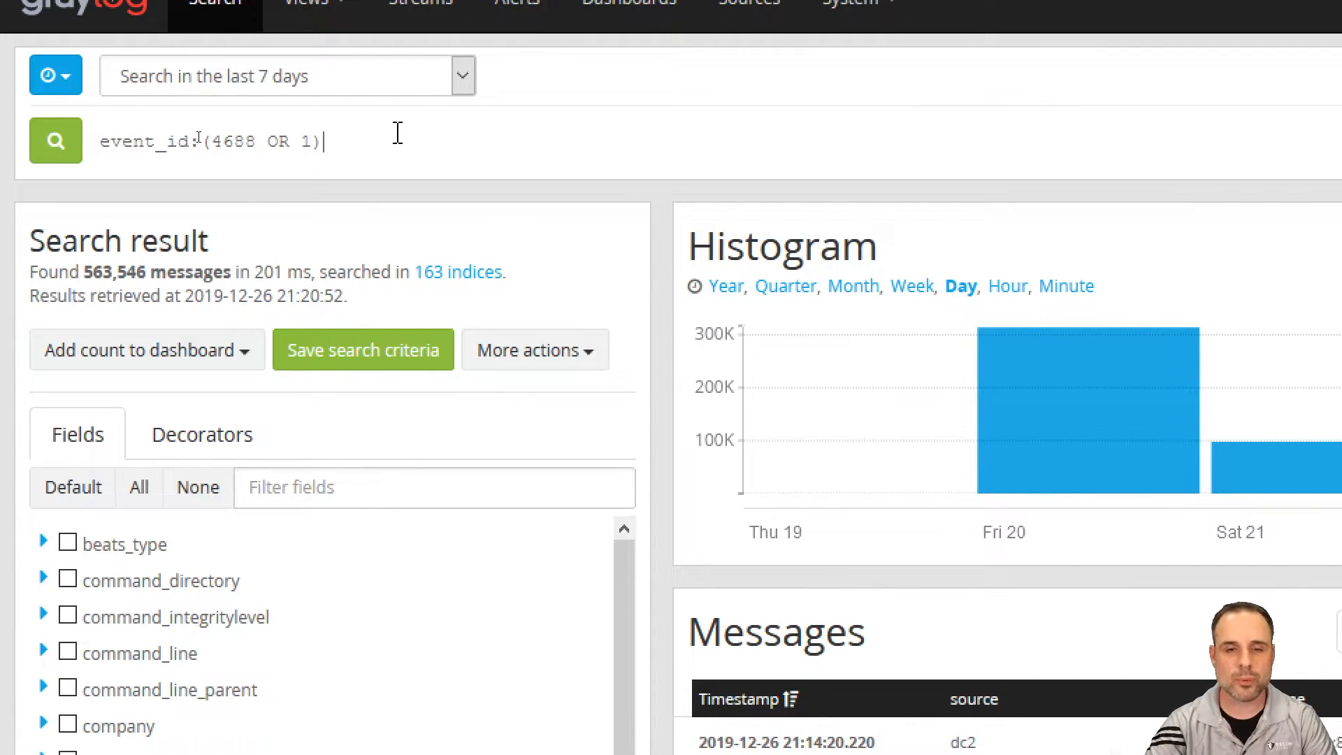
{"action": "double_click", "coordinate": [145, 141]}
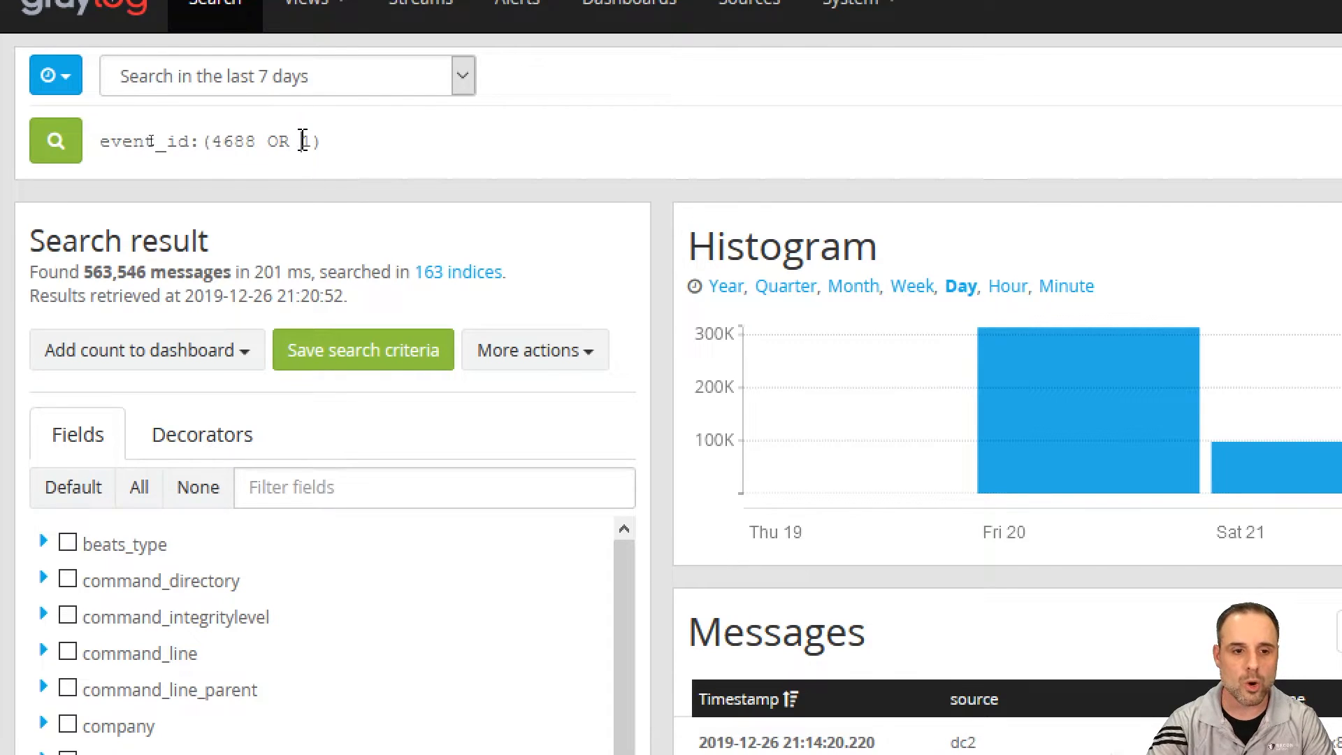
{"action": "left_click", "coordinate": [56, 139]}
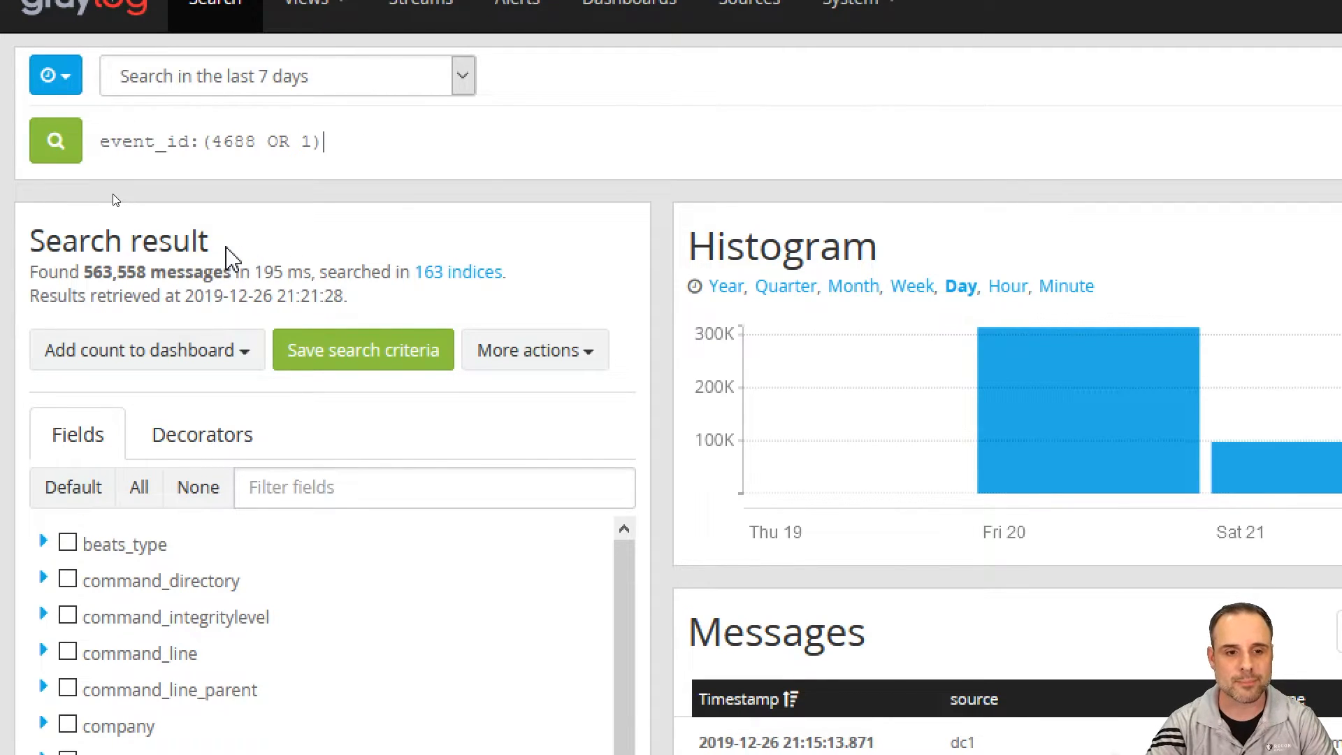
{"action": "mouse_move", "coordinate": [374, 153]}
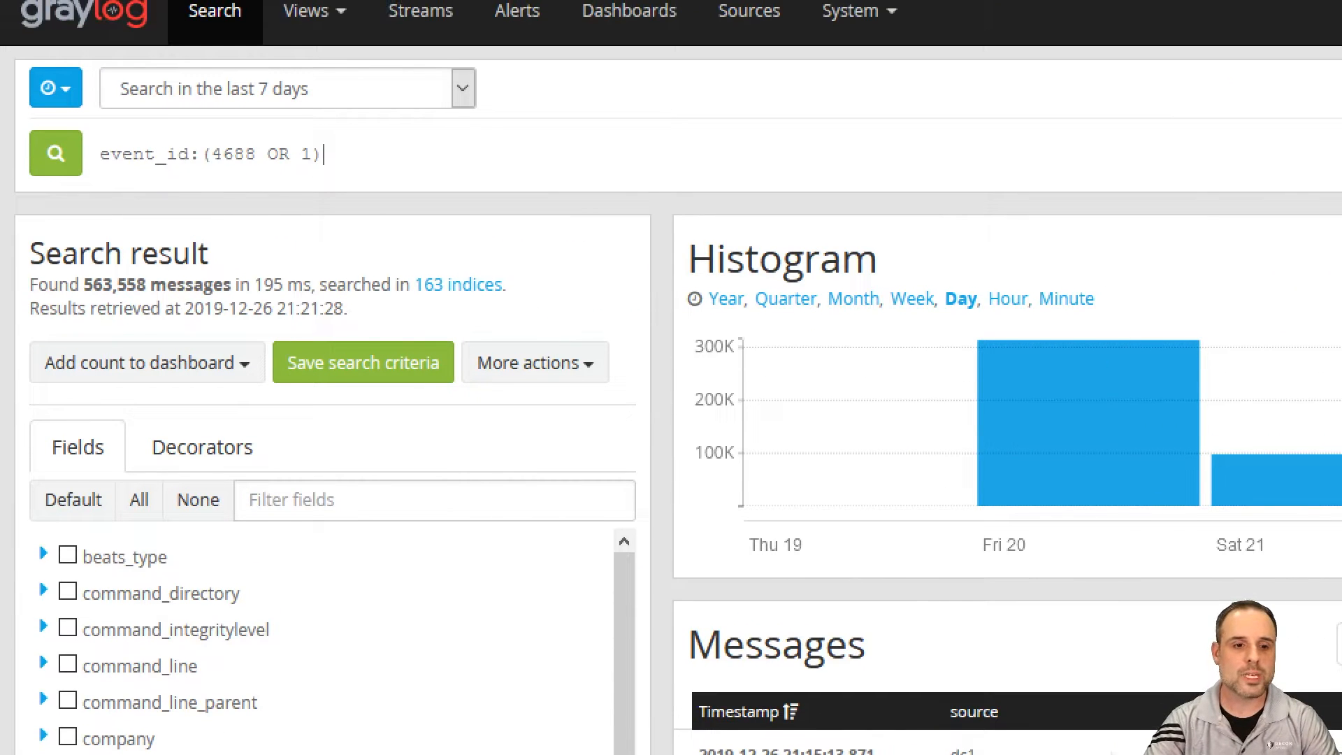
{"action": "mouse_move", "coordinate": [428, 157]}
{"action": "type", "text": " AND source:"}
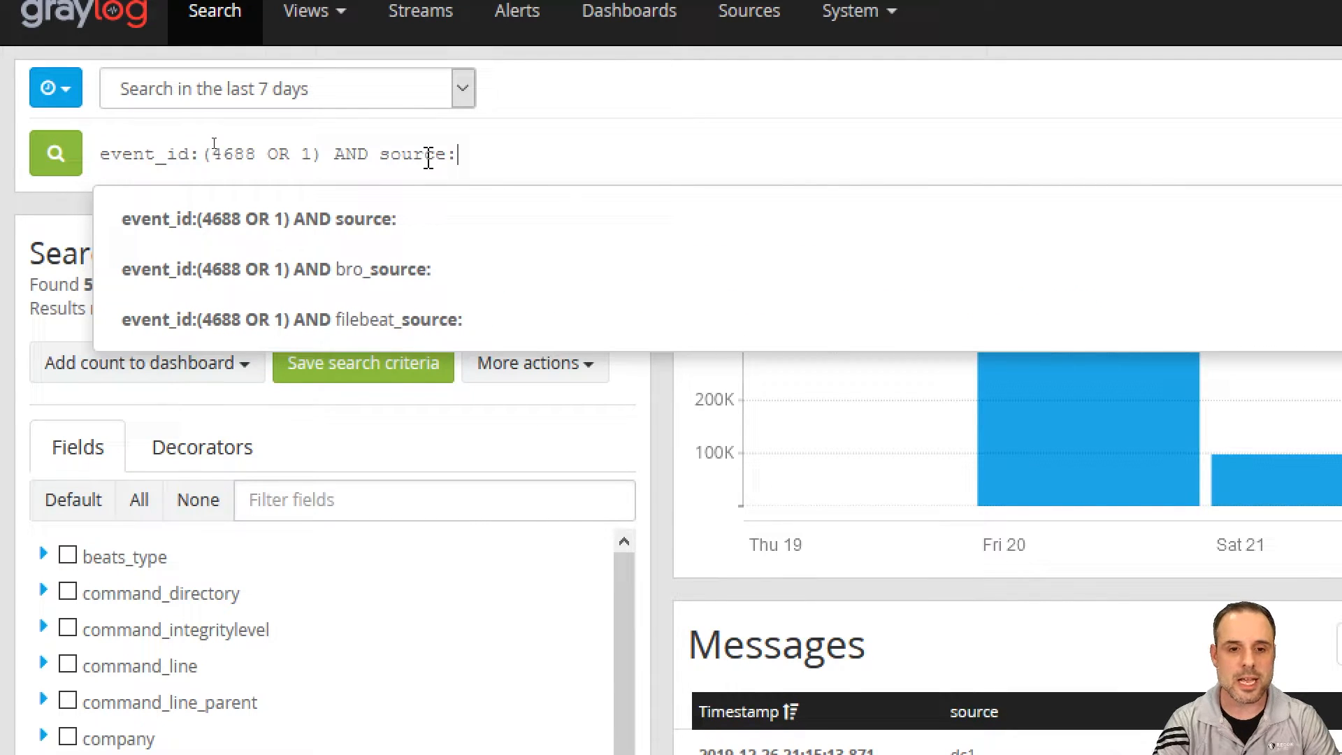
- Add AND source:dc* to the query and run it, leaving 105,298 messages
{"action": "type", "text": "dc"}
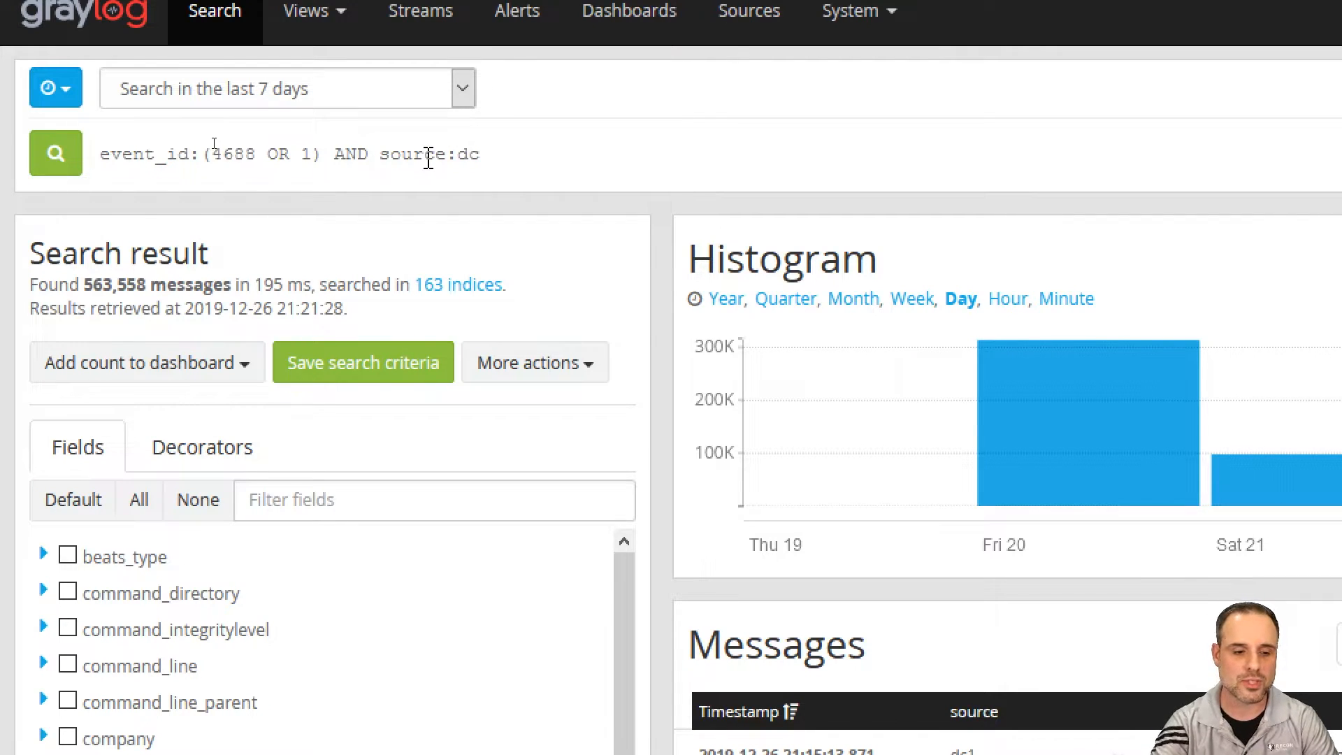
{"action": "type", "text": "*"}
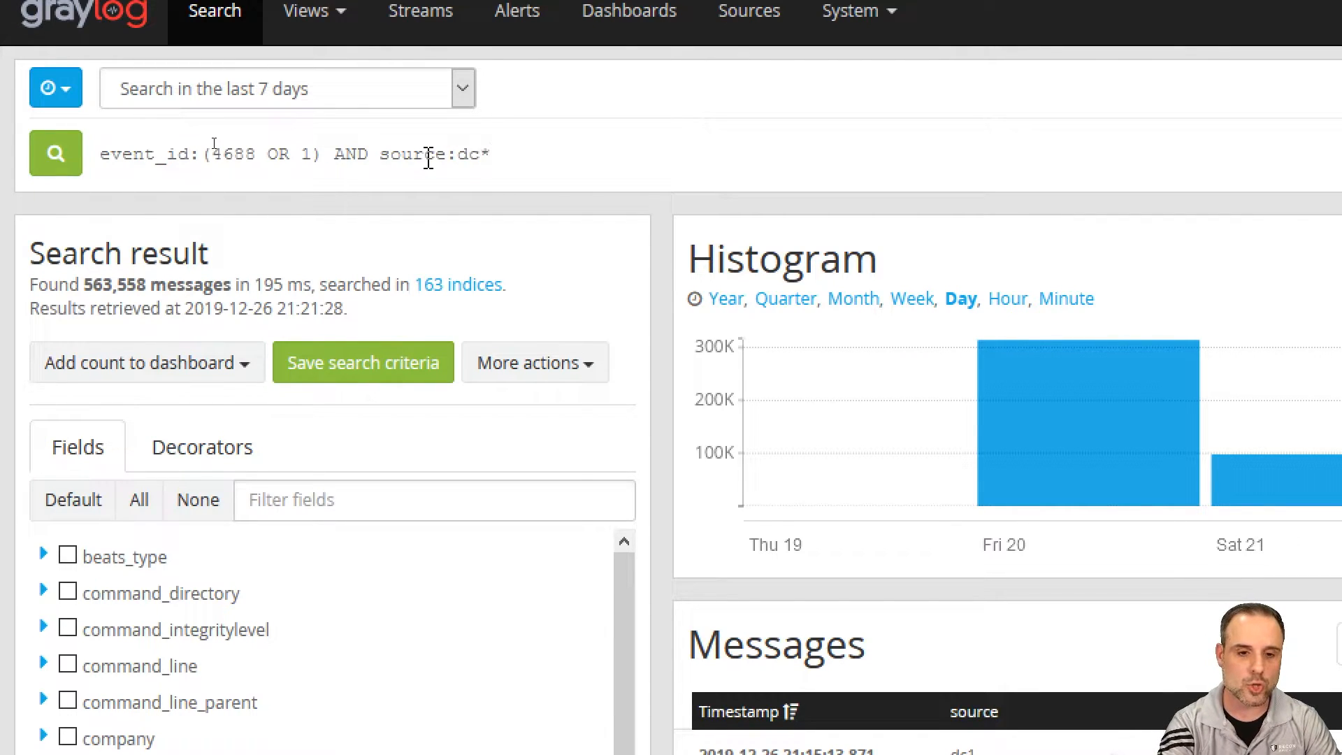
{"action": "left_click", "coordinate": [493, 155]}
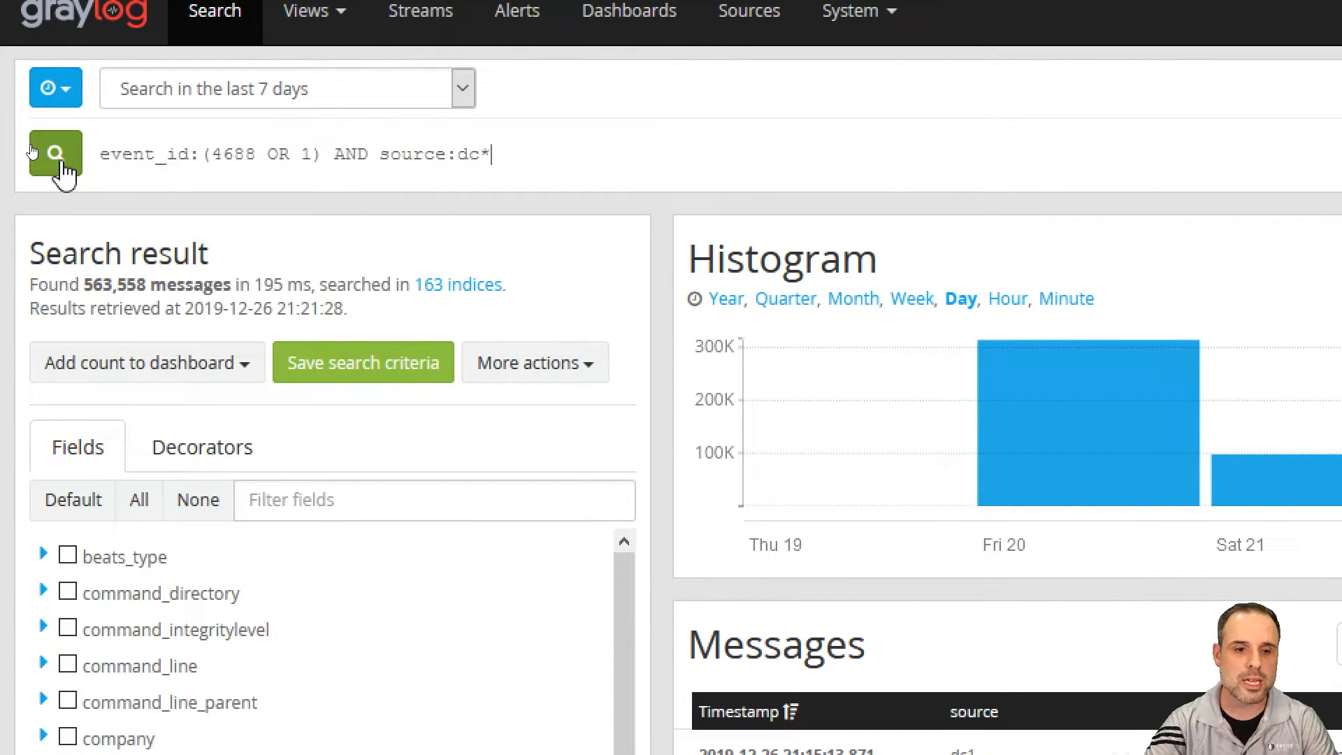
{"action": "left_click", "coordinate": [54, 155]}
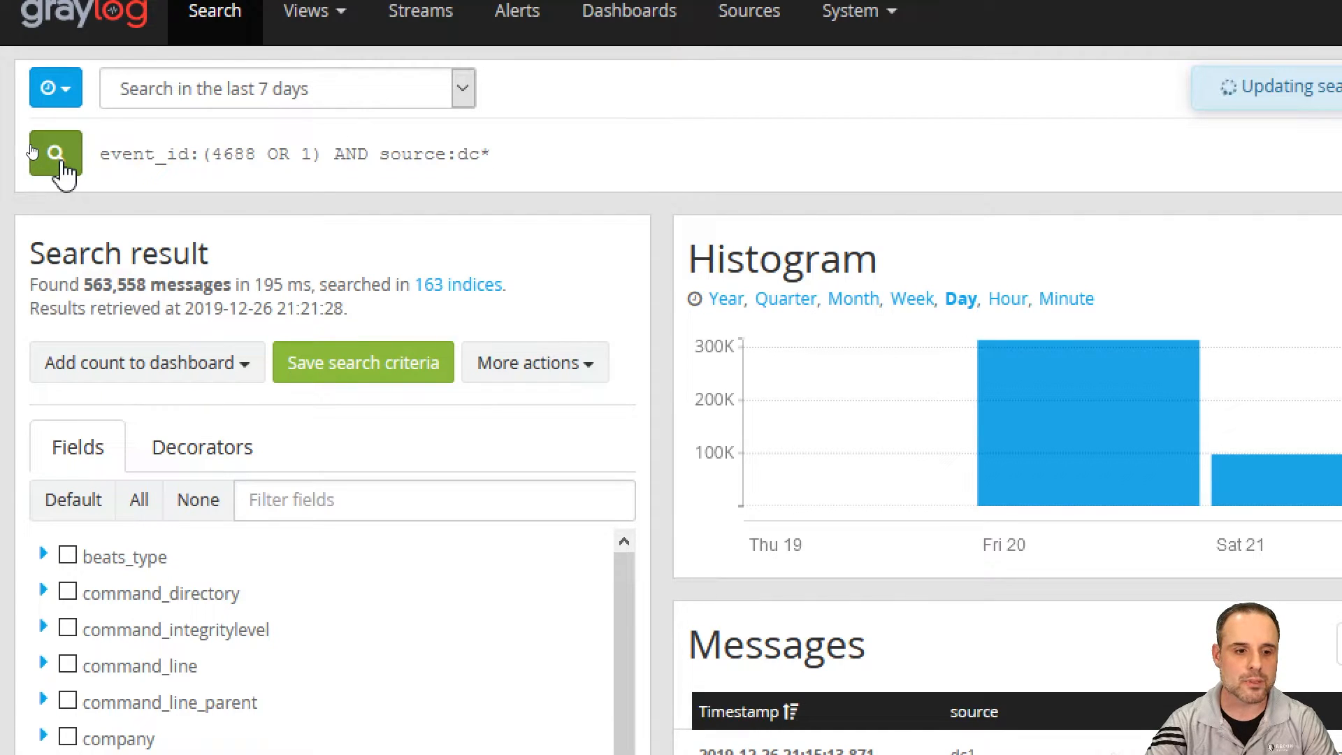
{"action": "left_click", "coordinate": [56, 154]}
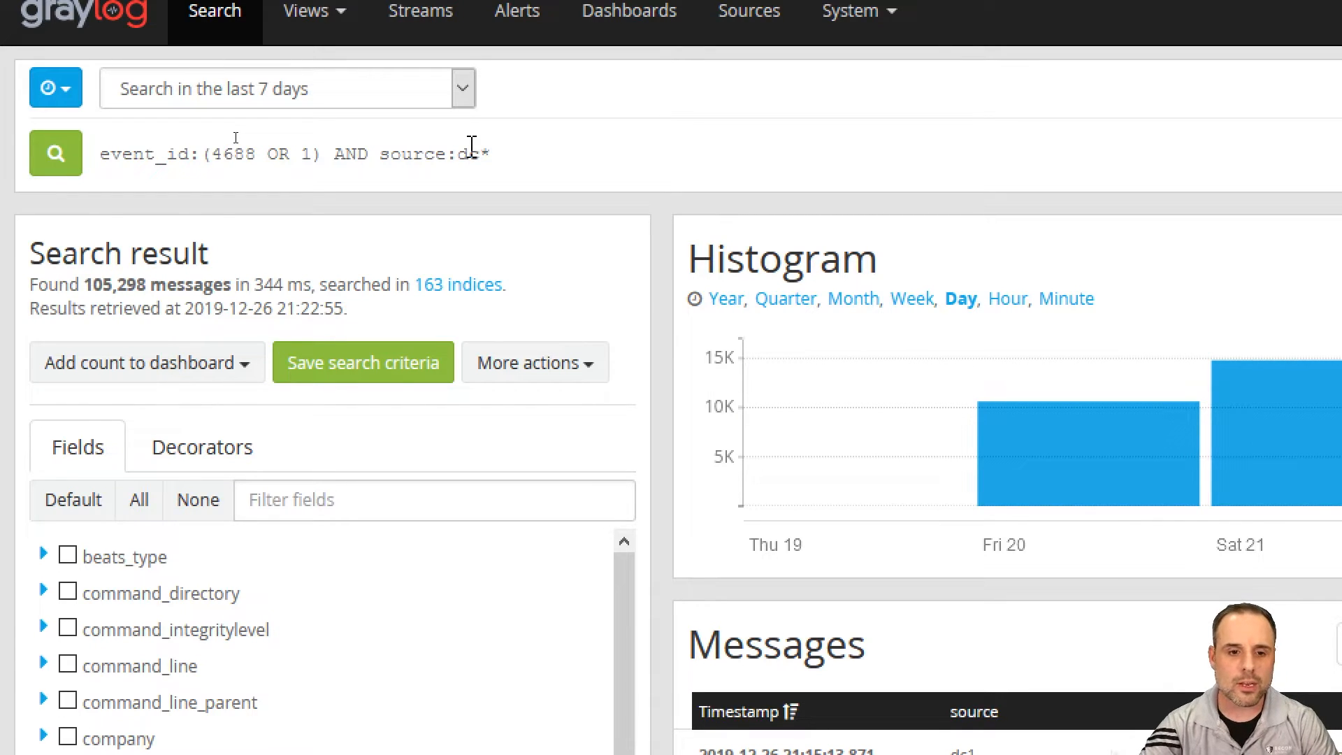
- Replace source:dc* with powershell, discarding the reason: suggestion, giving 2,063 messages
{"action": "double_click", "coordinate": [436, 154]}
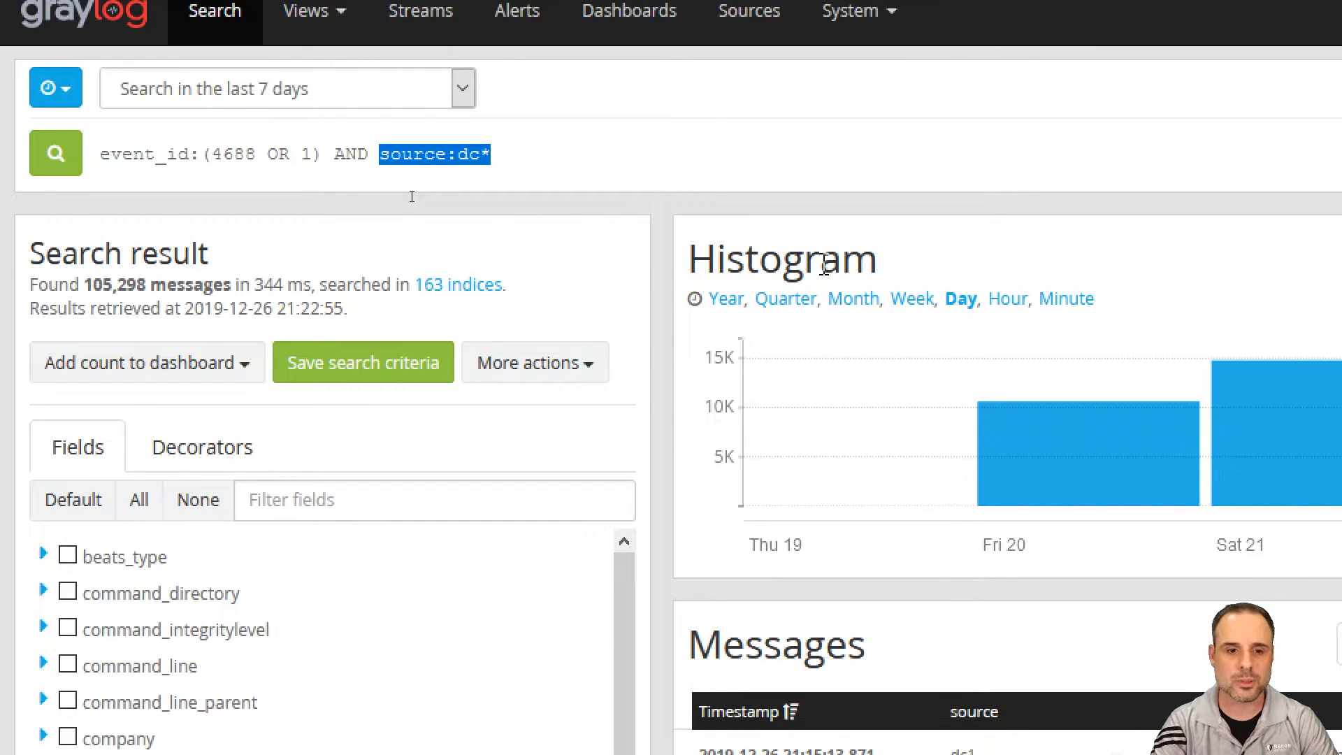
{"action": "type", "text": "reason:"}
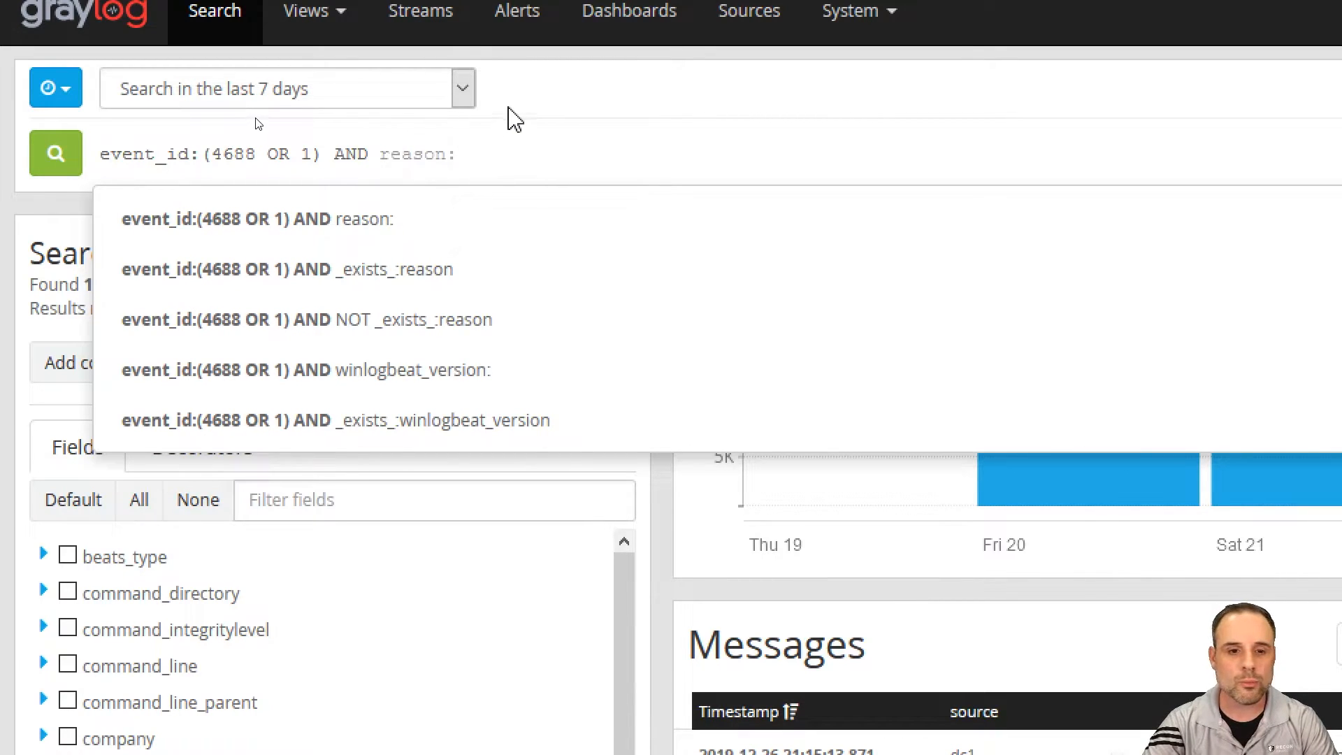
{"action": "key", "text": "BackSpace"}
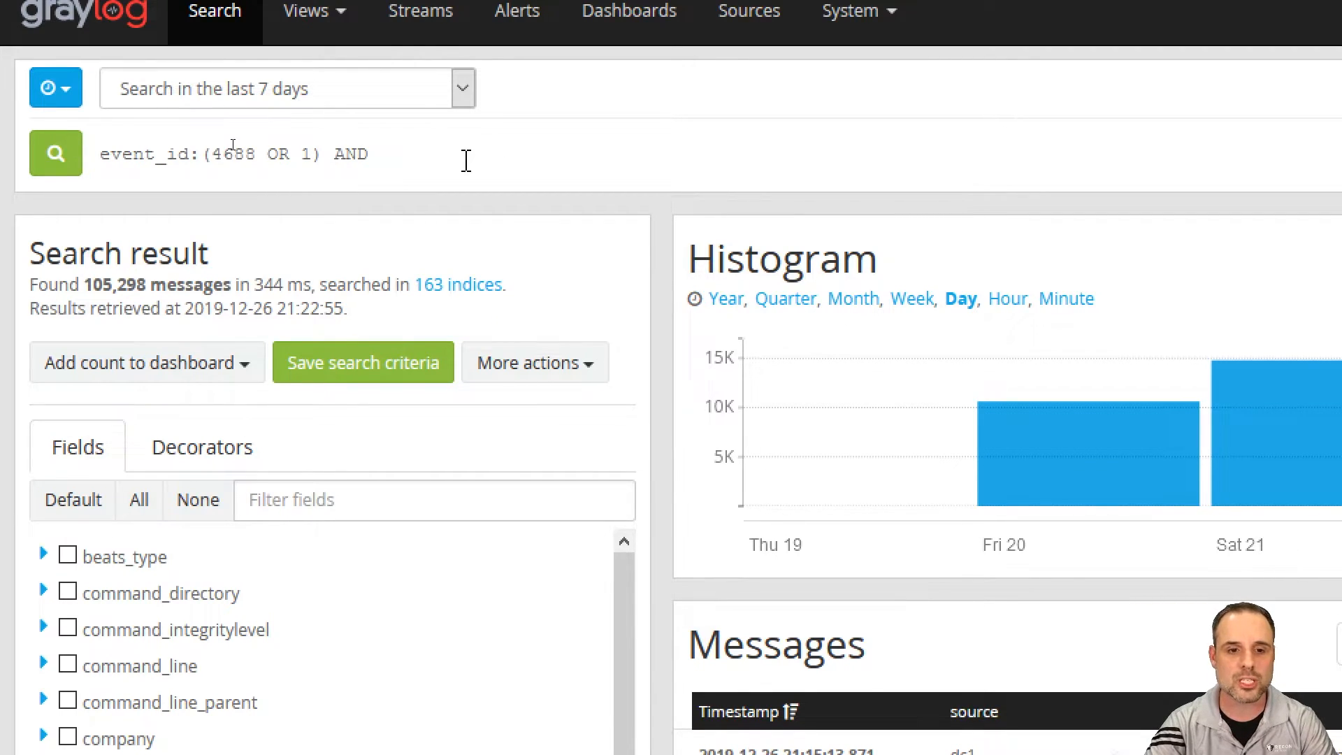
{"action": "type", "text": "reason:"}
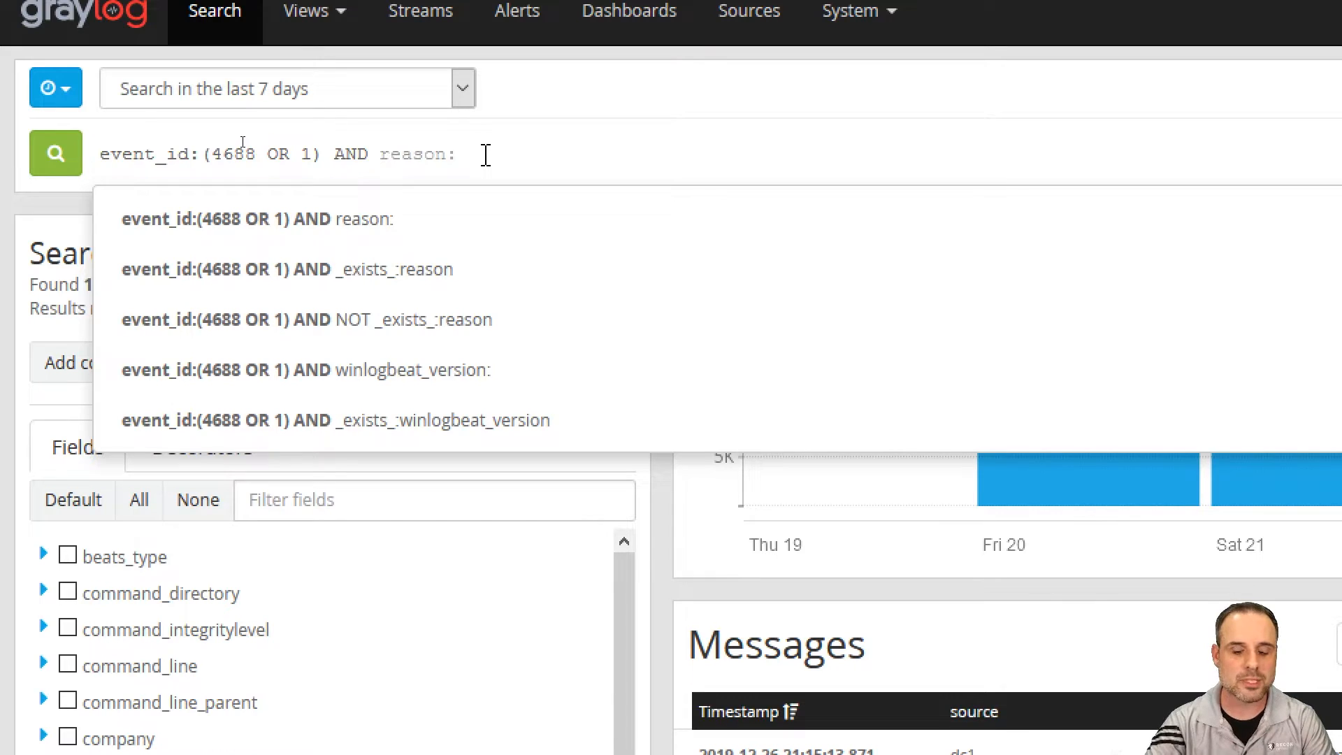
{"action": "type", "text": "powers"}
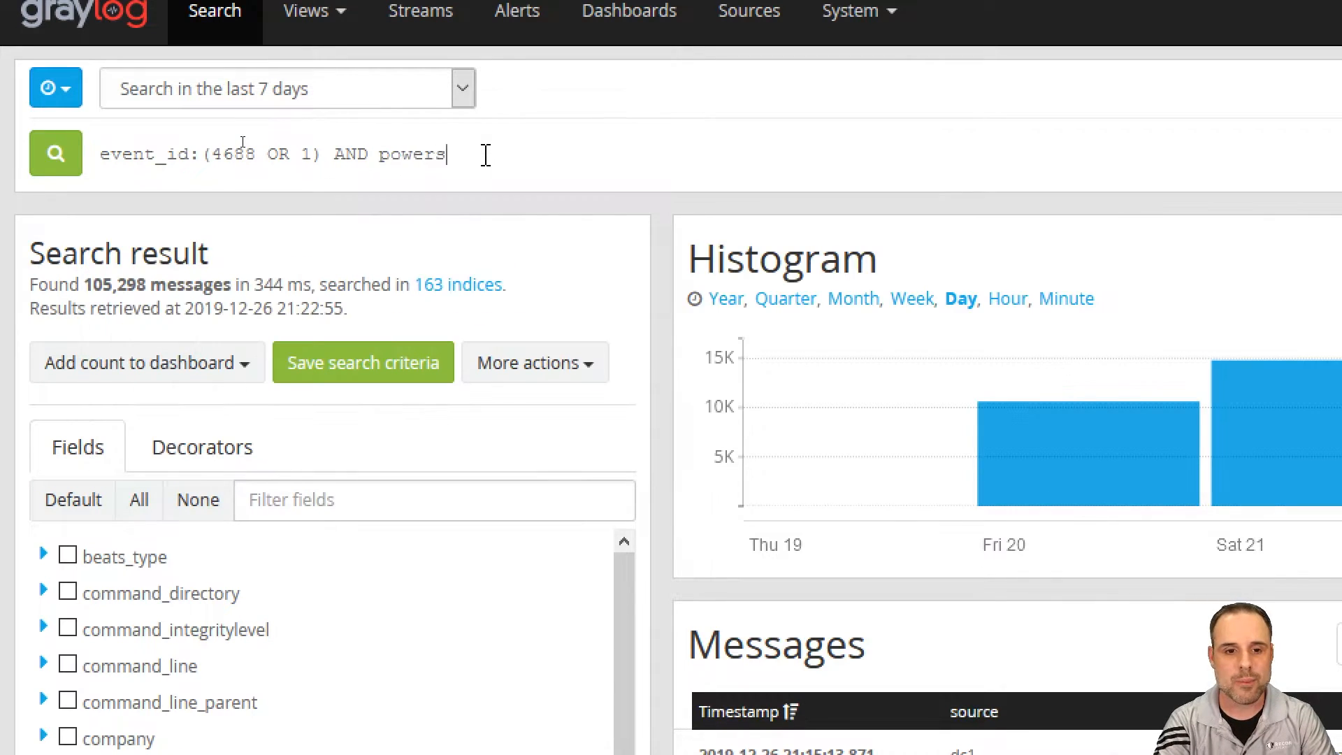
{"action": "type", "text": "hell"}
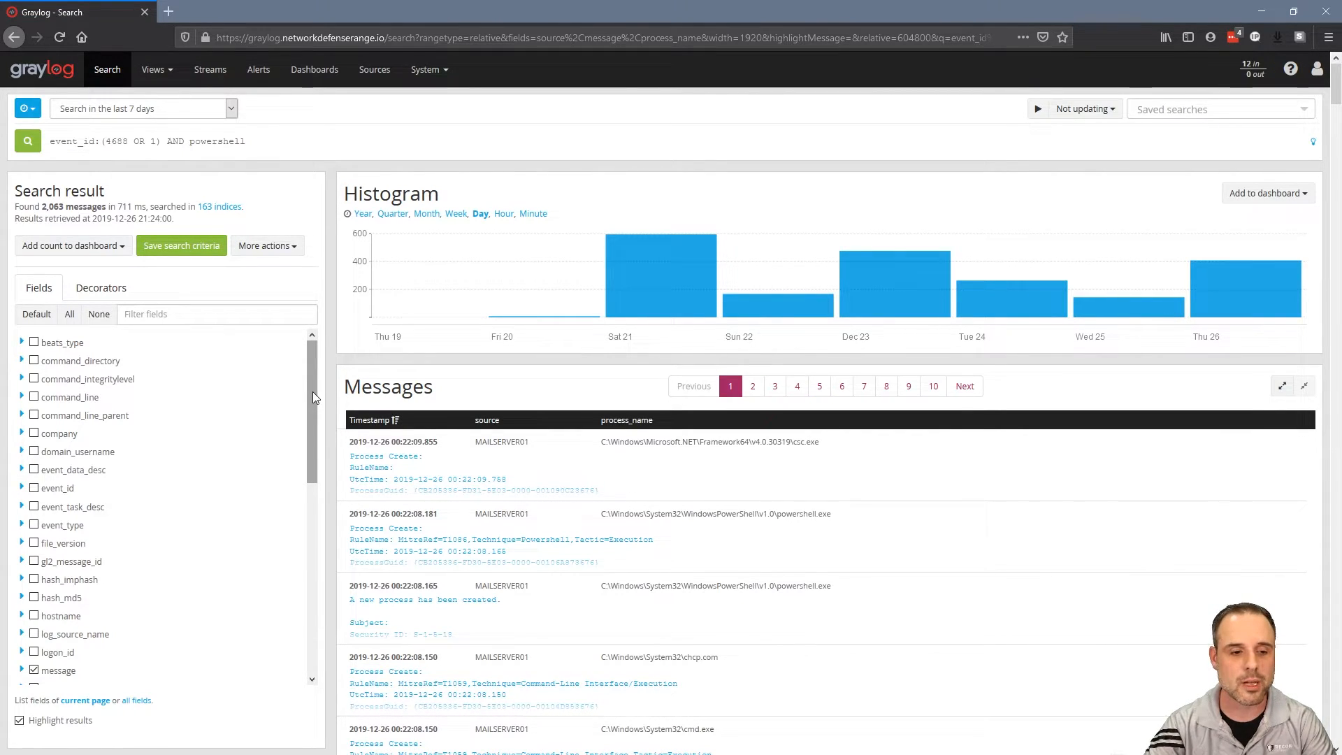
{"action": "mouse_move", "coordinate": [171, 412]}
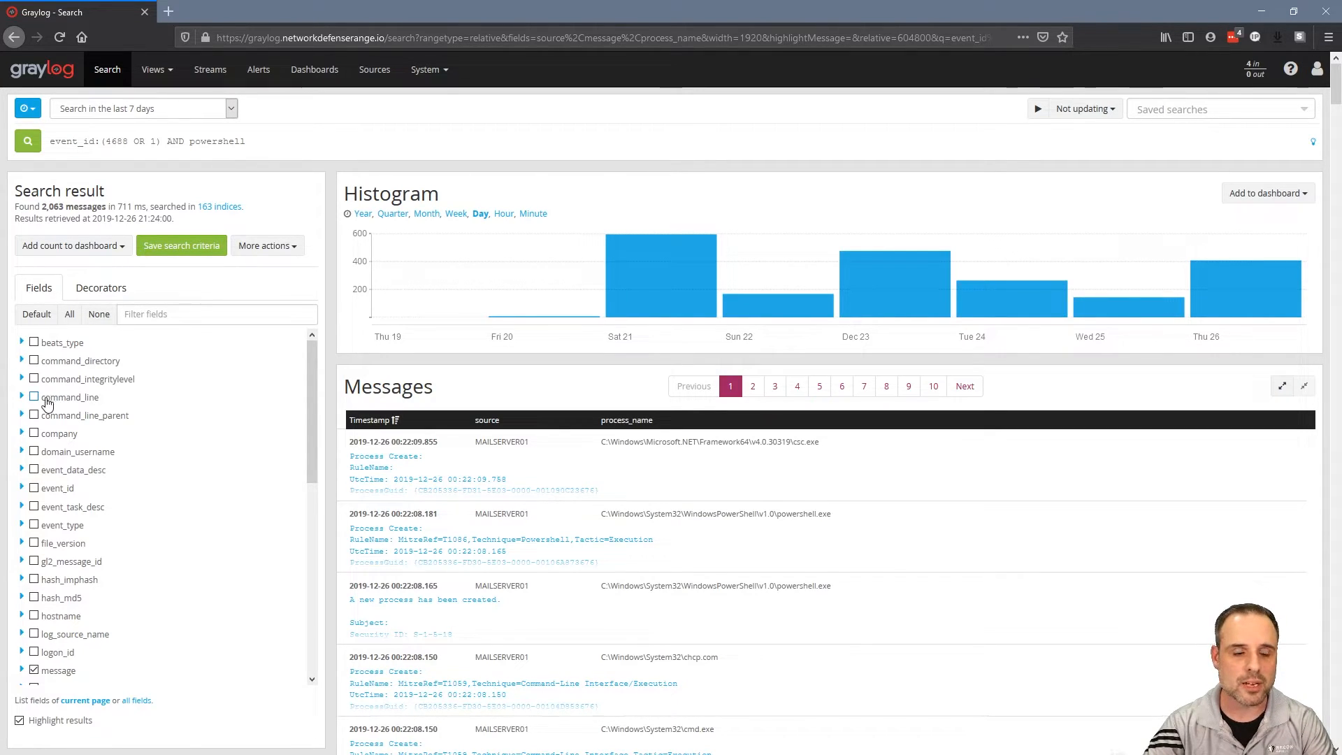
- Show Quick values for command_line and scroll to the -EncodedCommand entries
{"action": "left_click", "coordinate": [60, 435]}
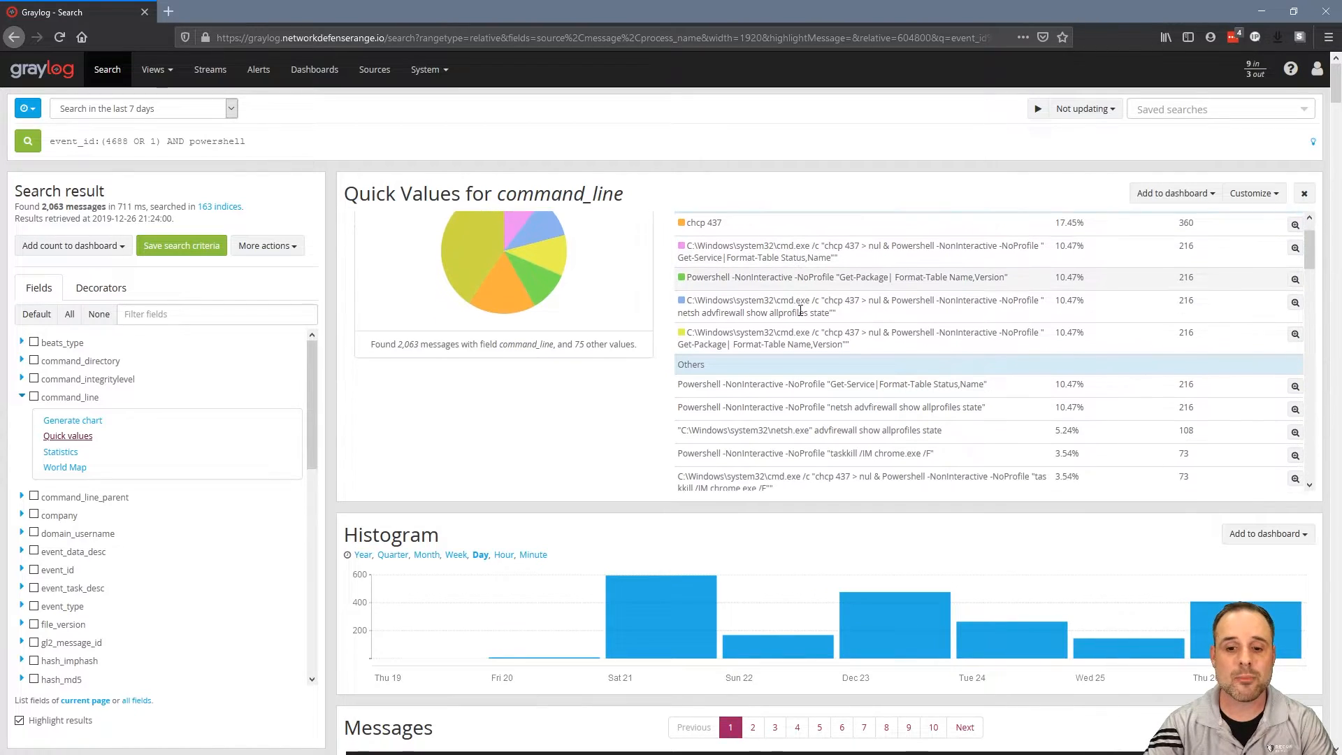
{"action": "scroll", "scroll_direction": "down", "scroll_amount": 3}
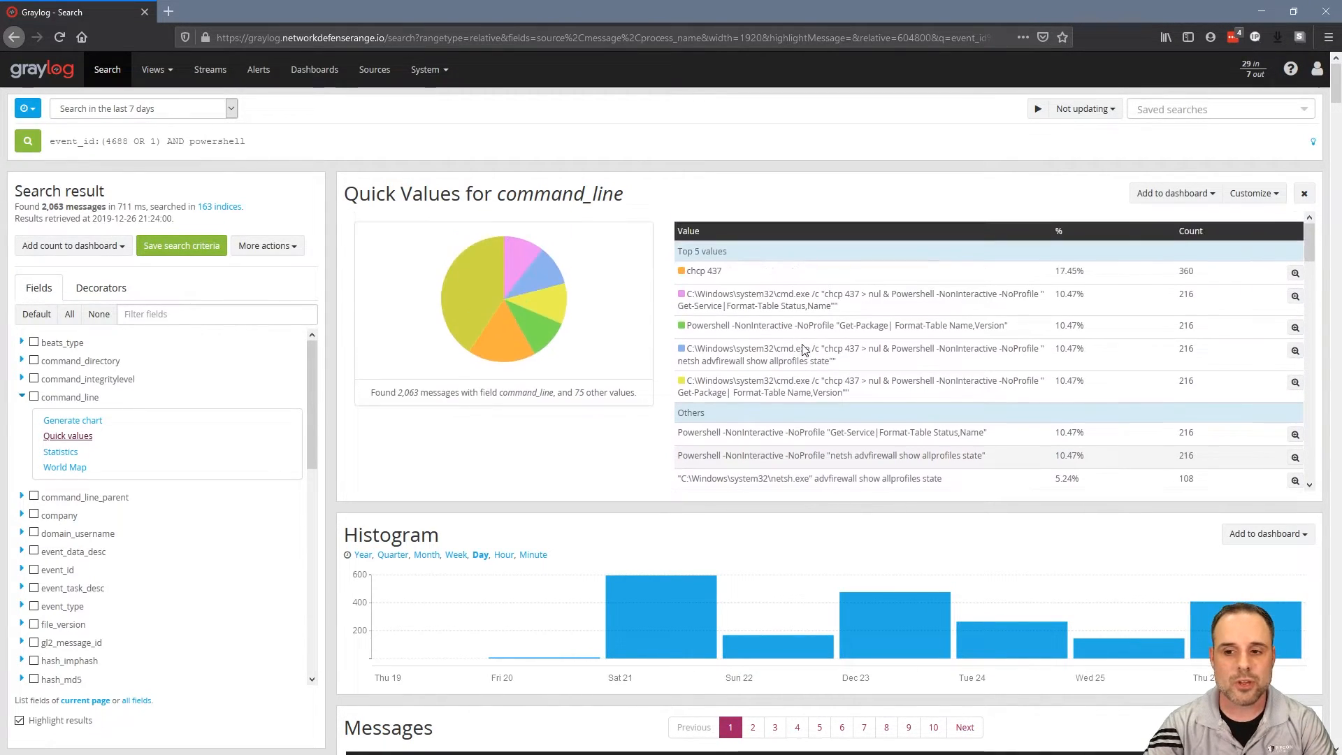
{"action": "scroll", "scroll_direction": "down", "scroll_amount": 3}
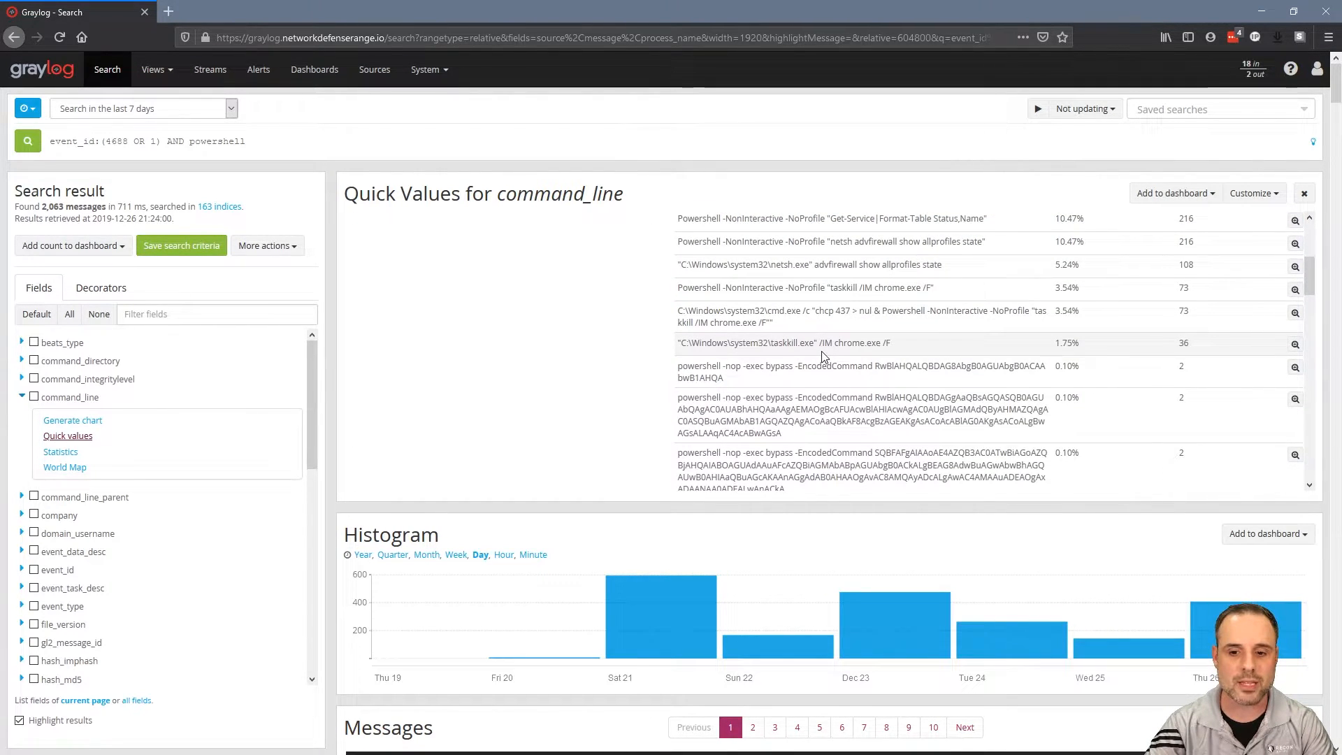
{"action": "mouse_move", "coordinate": [827, 346]}
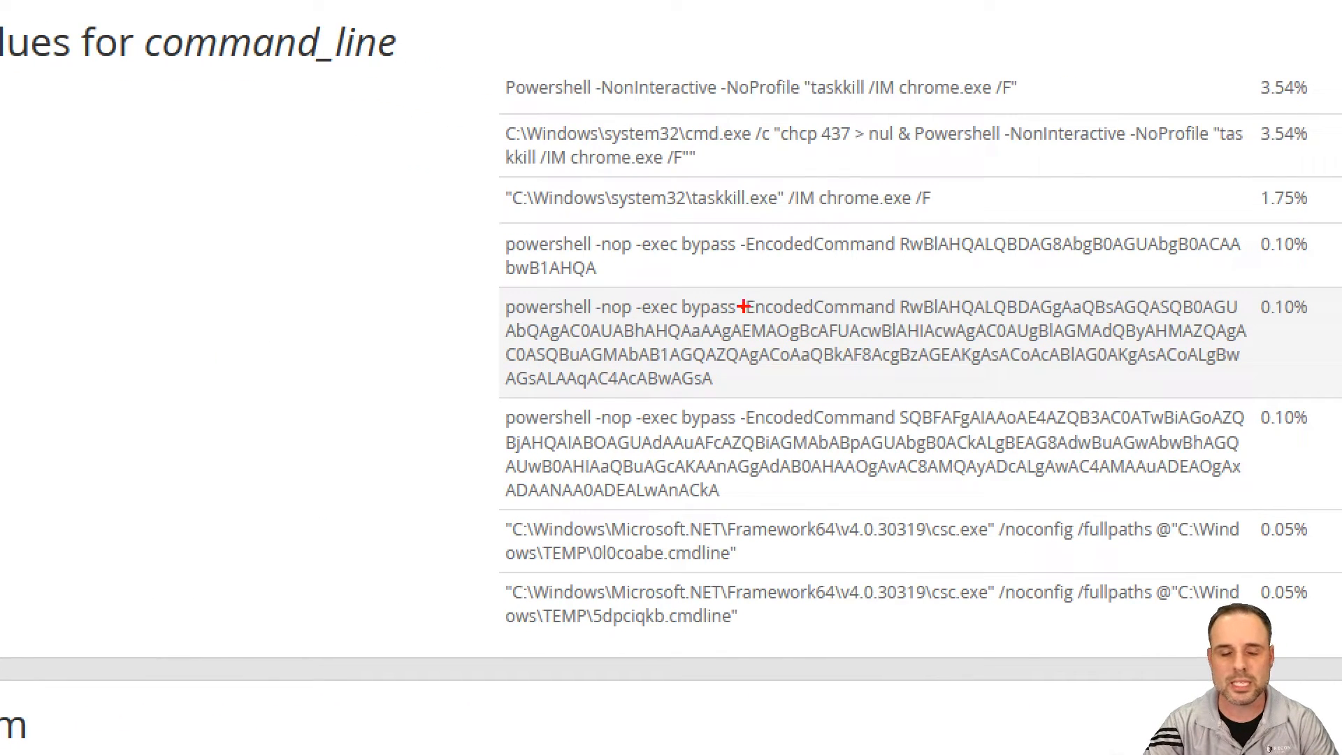
{"action": "mouse_move", "coordinate": [686, 264]}
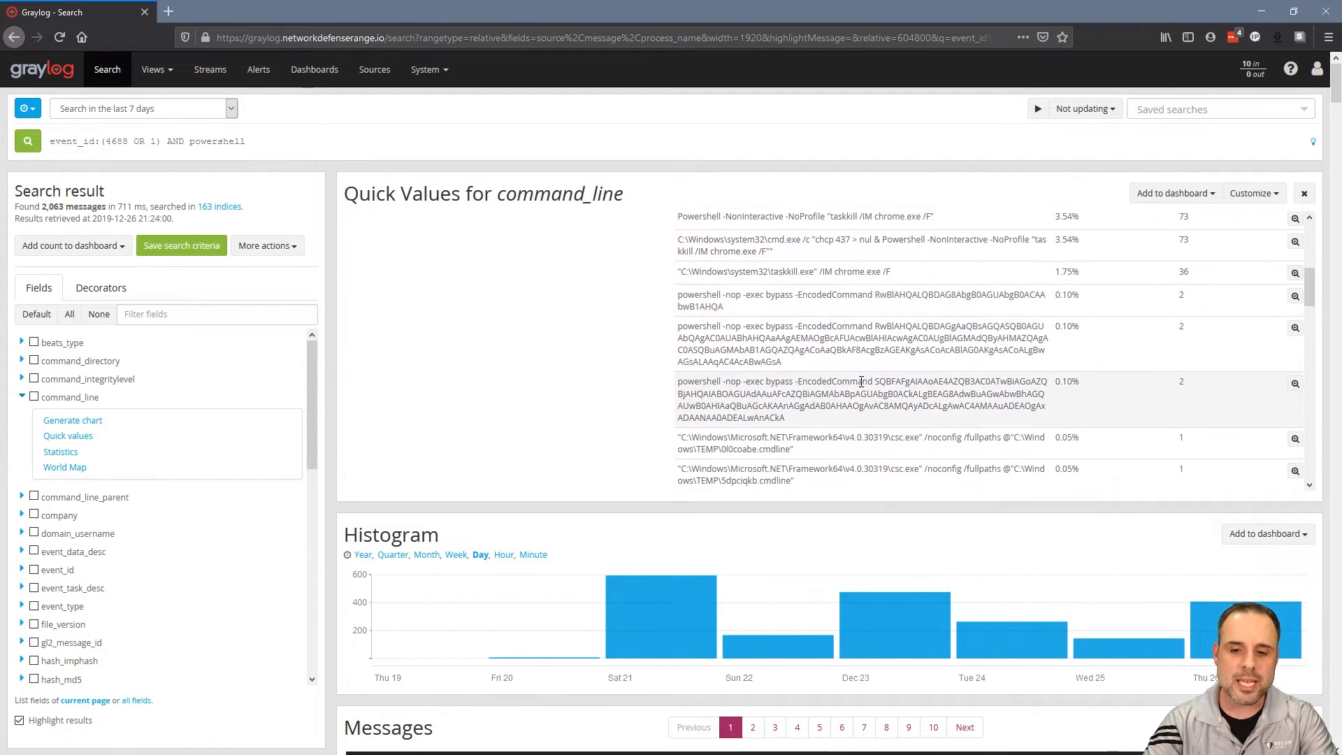
- Append AND bypass to the query, narrowing results to 6 encoded bypass command lines
{"action": "double_click", "coordinate": [834, 295]}
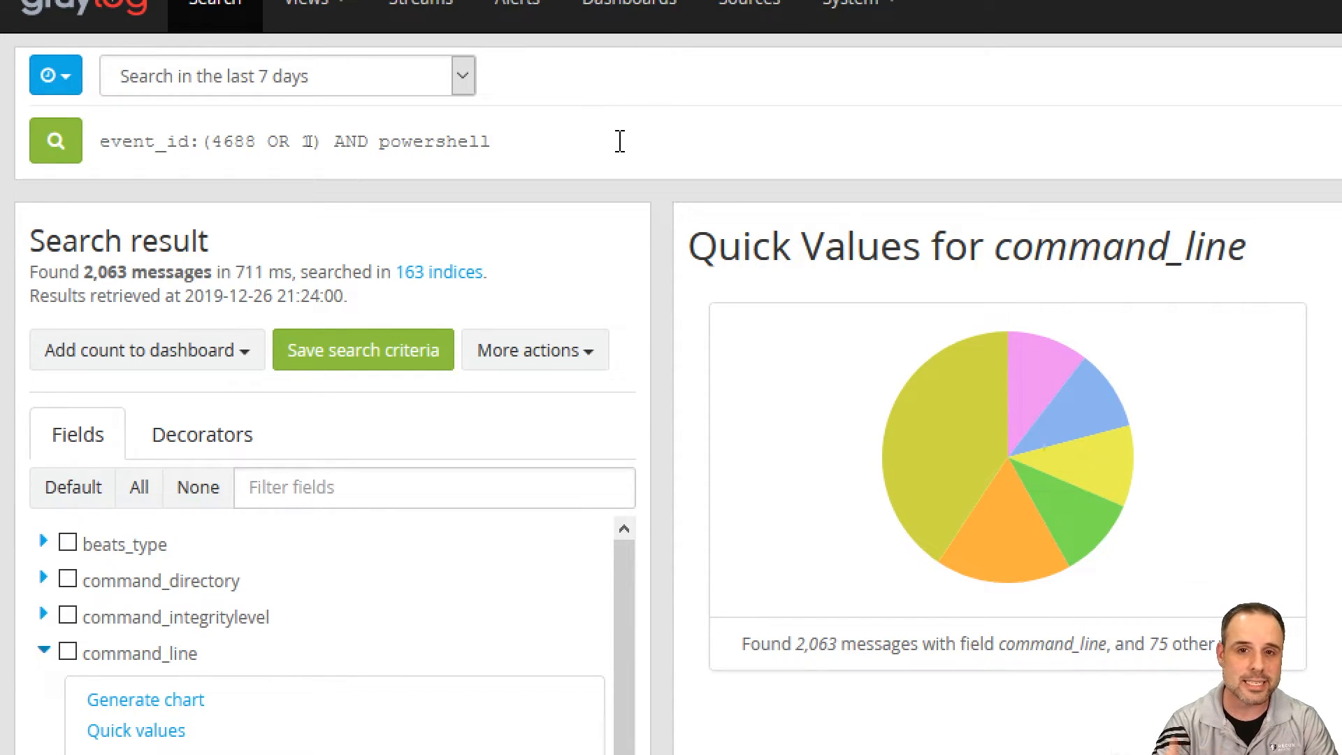
{"action": "type", "text": "AND reason"}
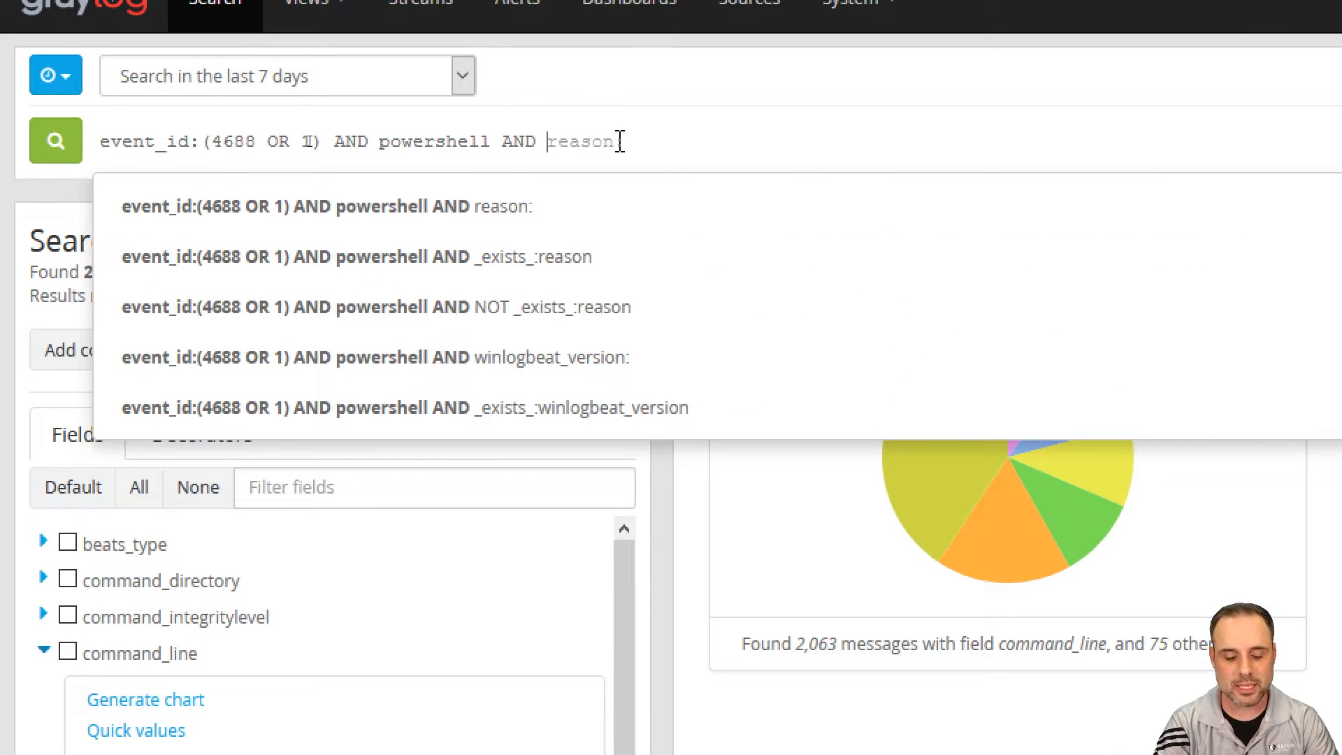
{"action": "type", "text": "bypass"}
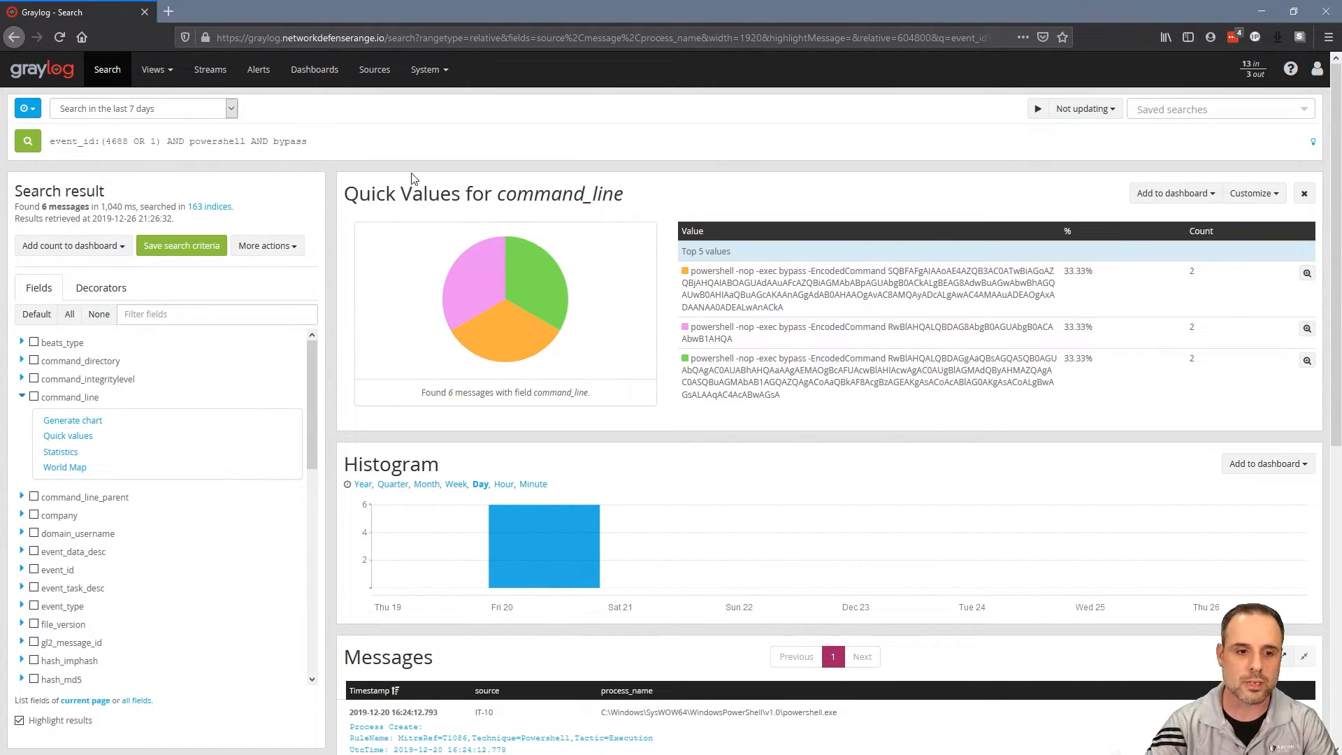
- Copy the word EncodedCommand from a command_line quick value
{"action": "double_click", "coordinate": [847, 270]}
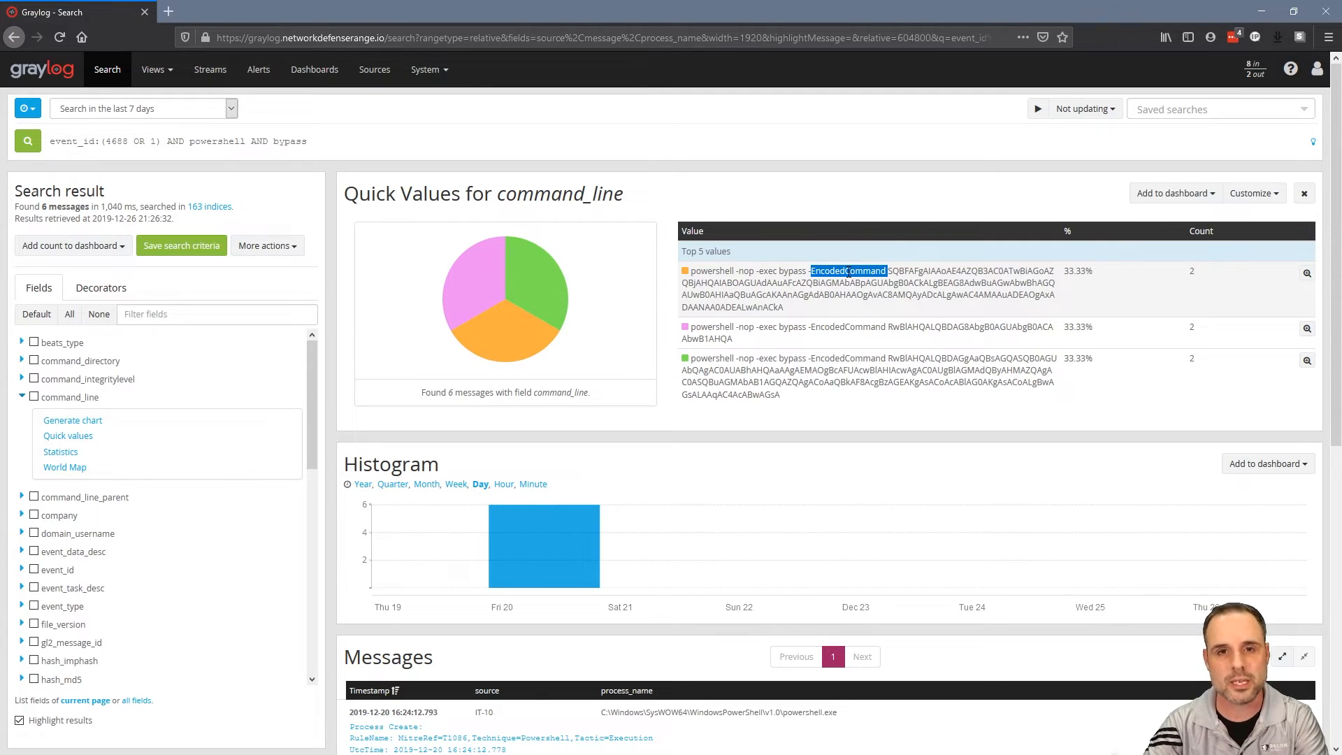
{"action": "right_click", "coordinate": [848, 269]}
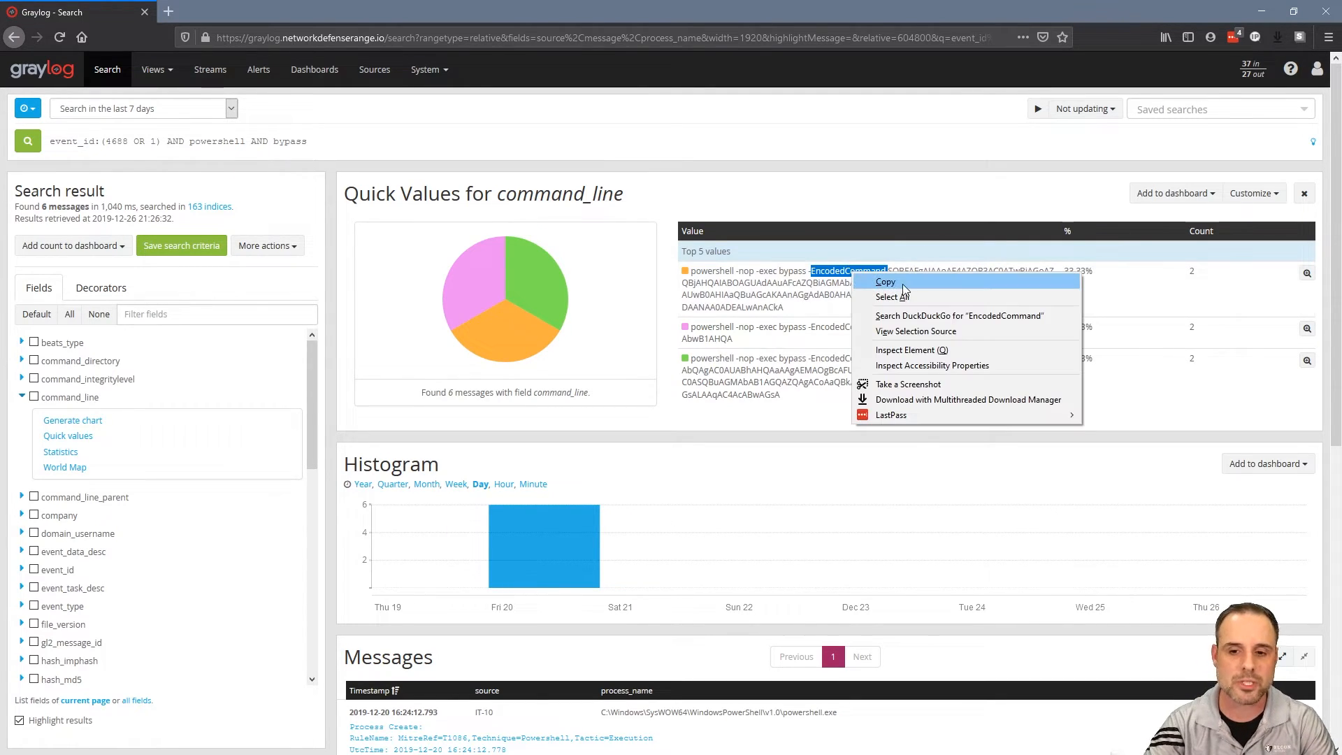
{"action": "left_click", "coordinate": [323, 139]}
{"action": "type", "text": "("}
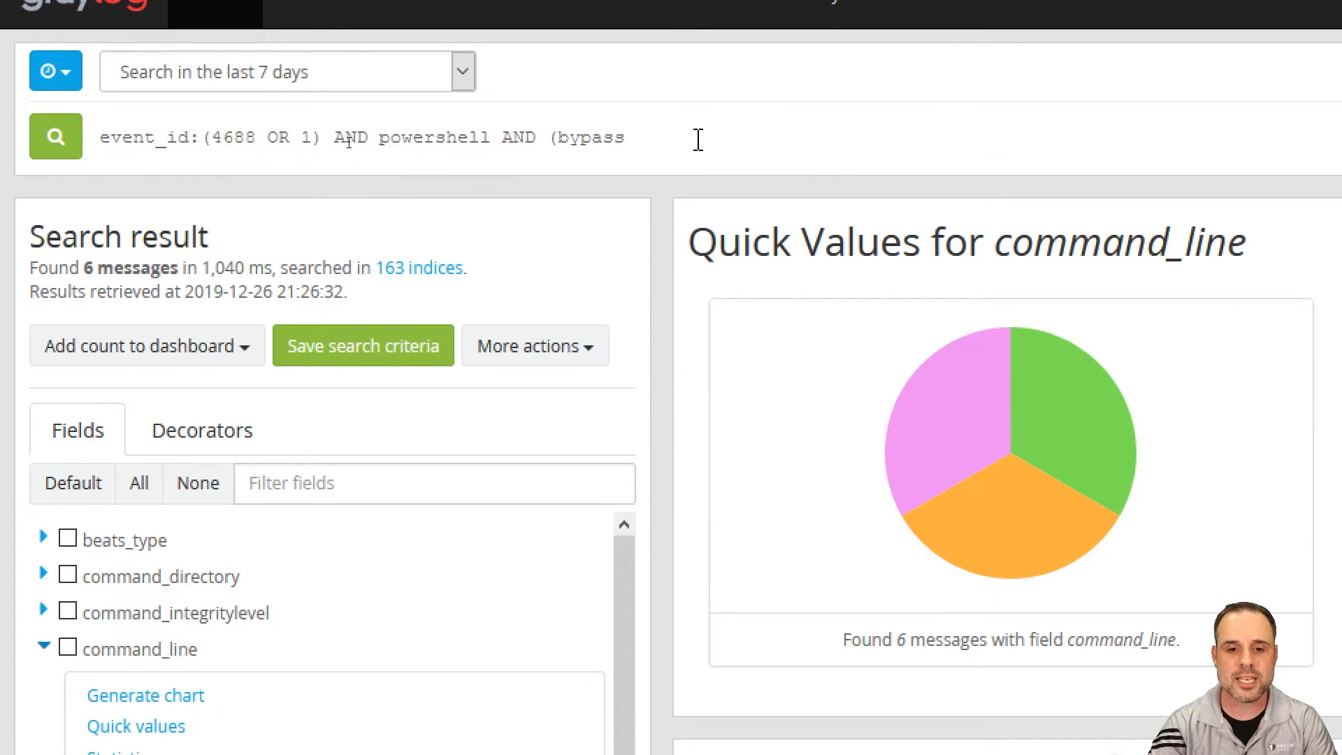
- Edit the query to end with AND (bypass OR EncodedCommand)
{"action": "type", "text": "OR reason:"}
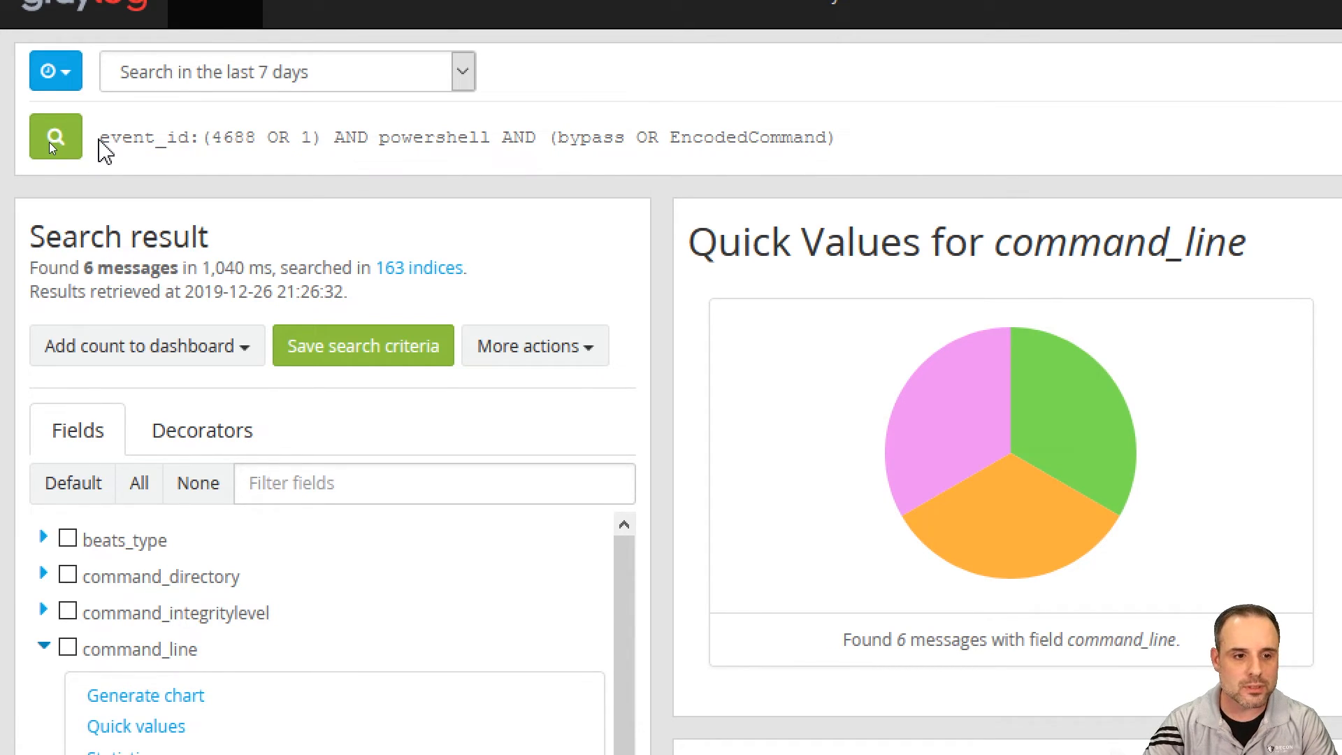
{"action": "left_click_drag", "start_coordinate": [100, 138], "coordinate": [315, 138]}
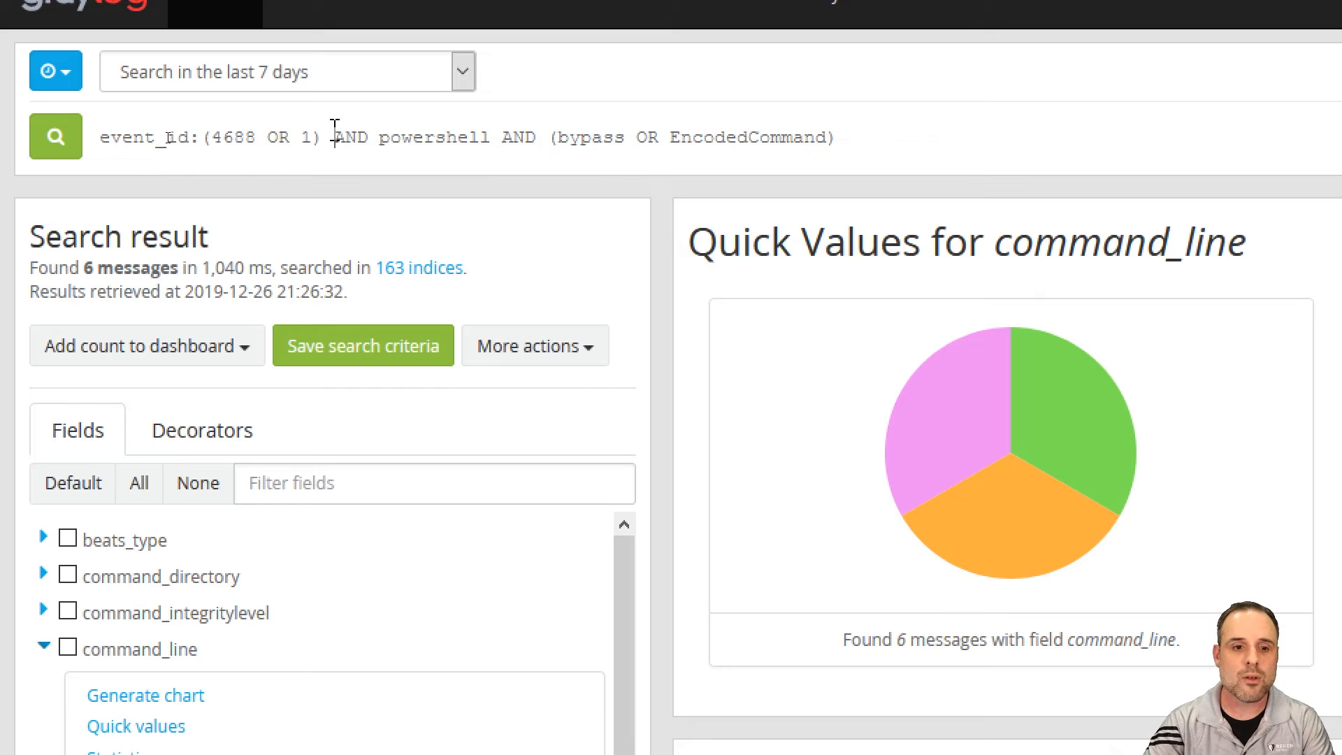
{"action": "double_click", "coordinate": [438, 137]}
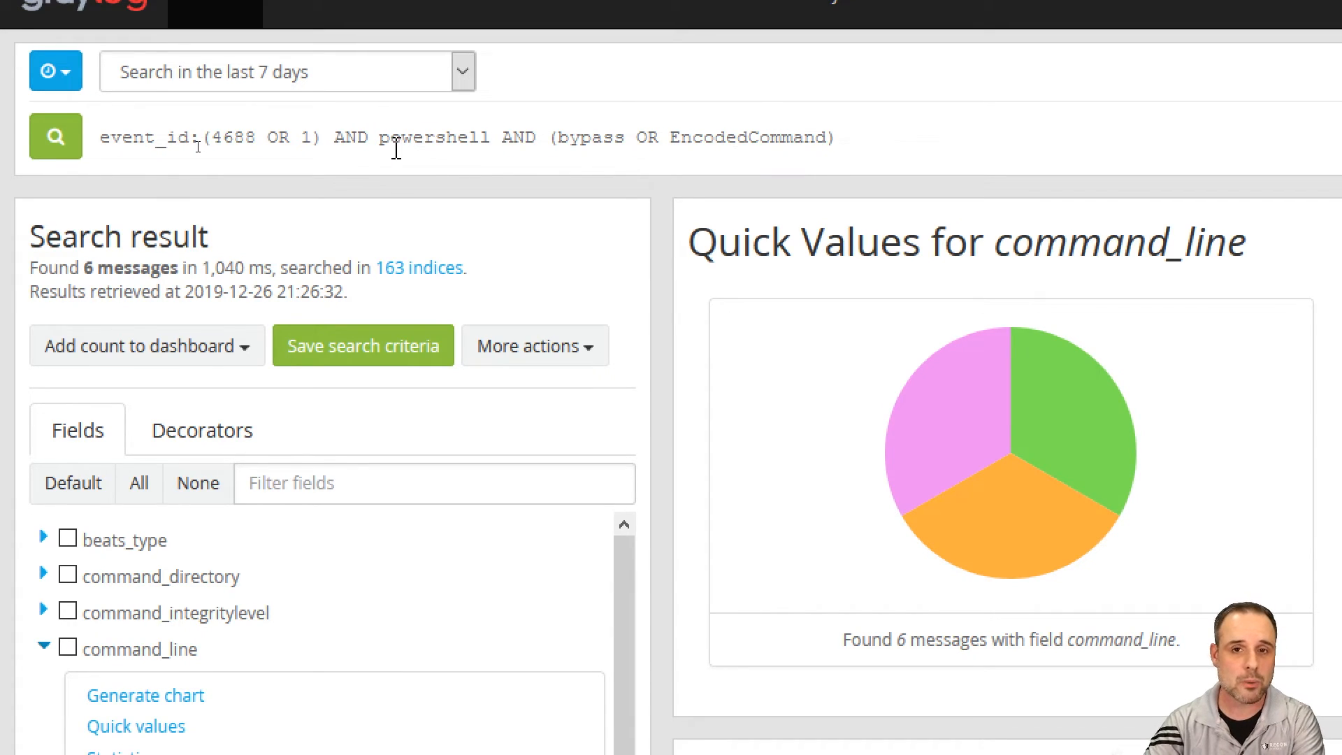
{"action": "double_click", "coordinate": [519, 139]}
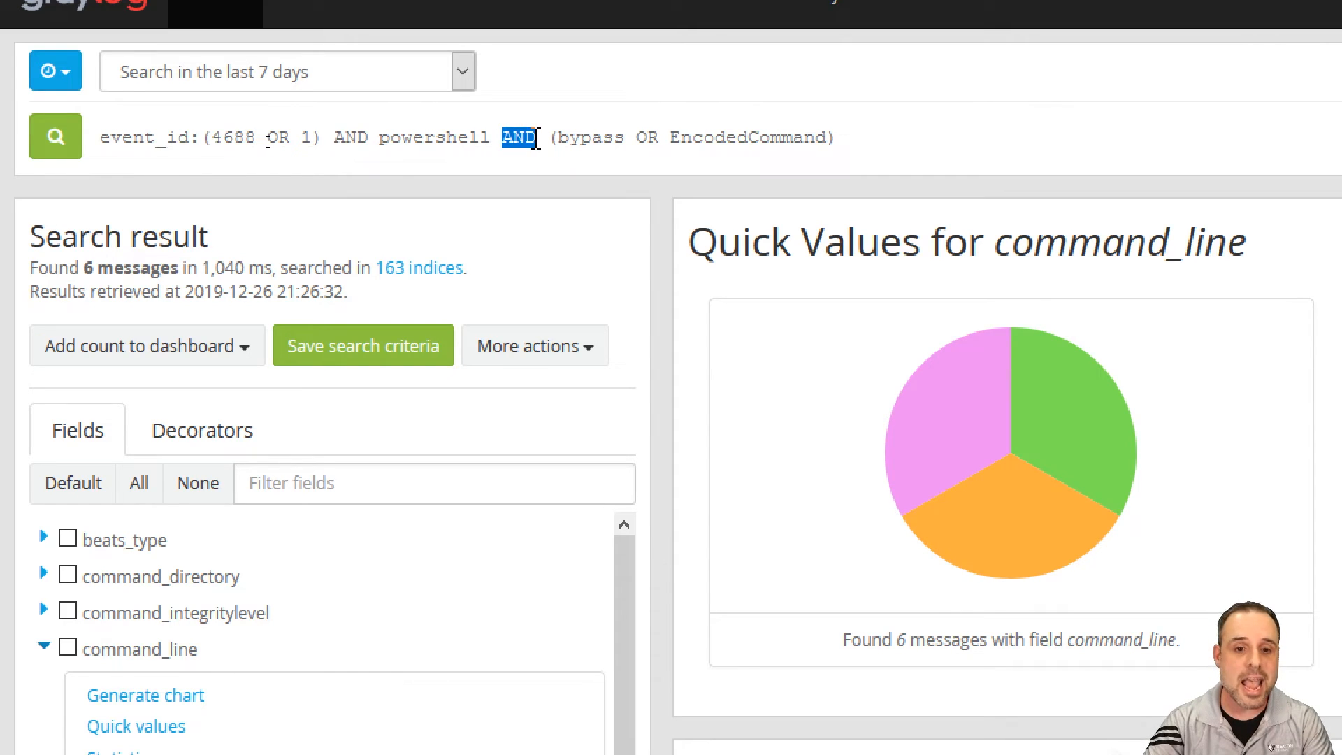
{"action": "left_click_drag", "start_coordinate": [548, 137], "coordinate": [689, 137]}
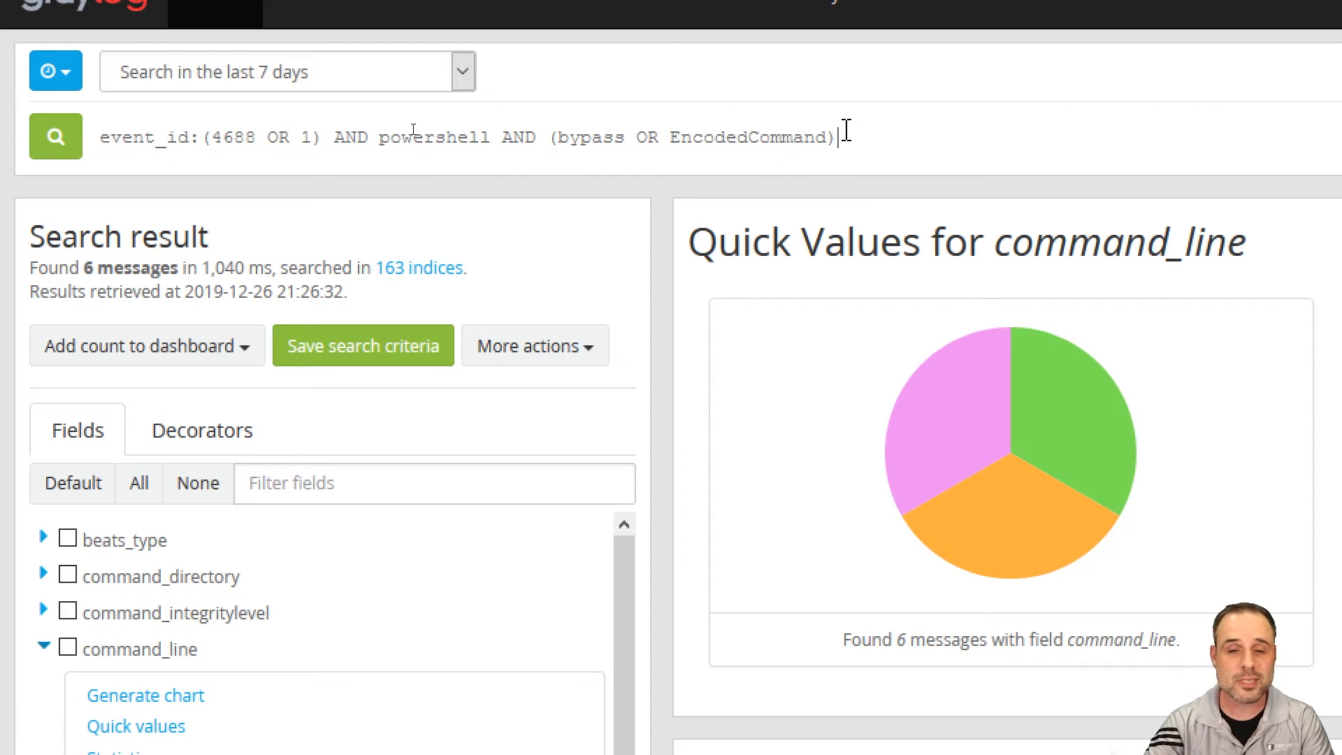
{"action": "mouse_move", "coordinate": [666, 120]}
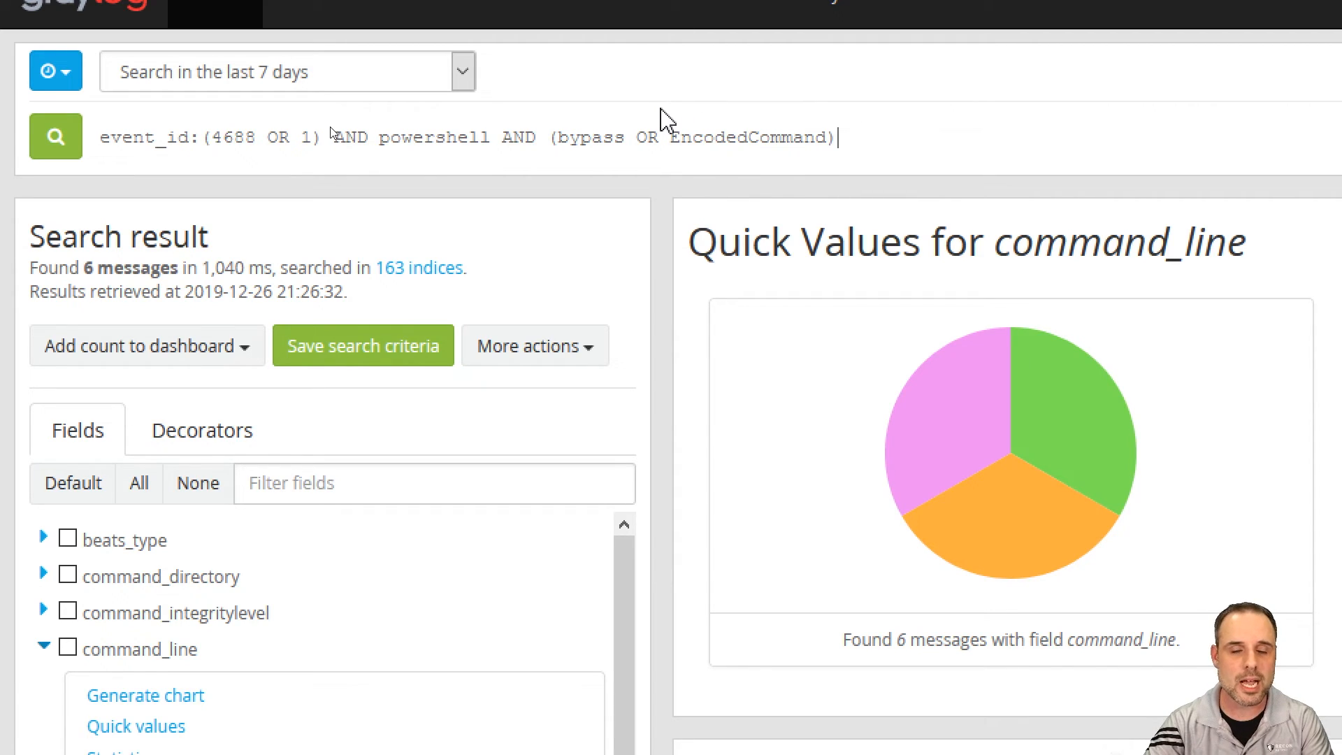
{"action": "mouse_move", "coordinate": [843, 196]}
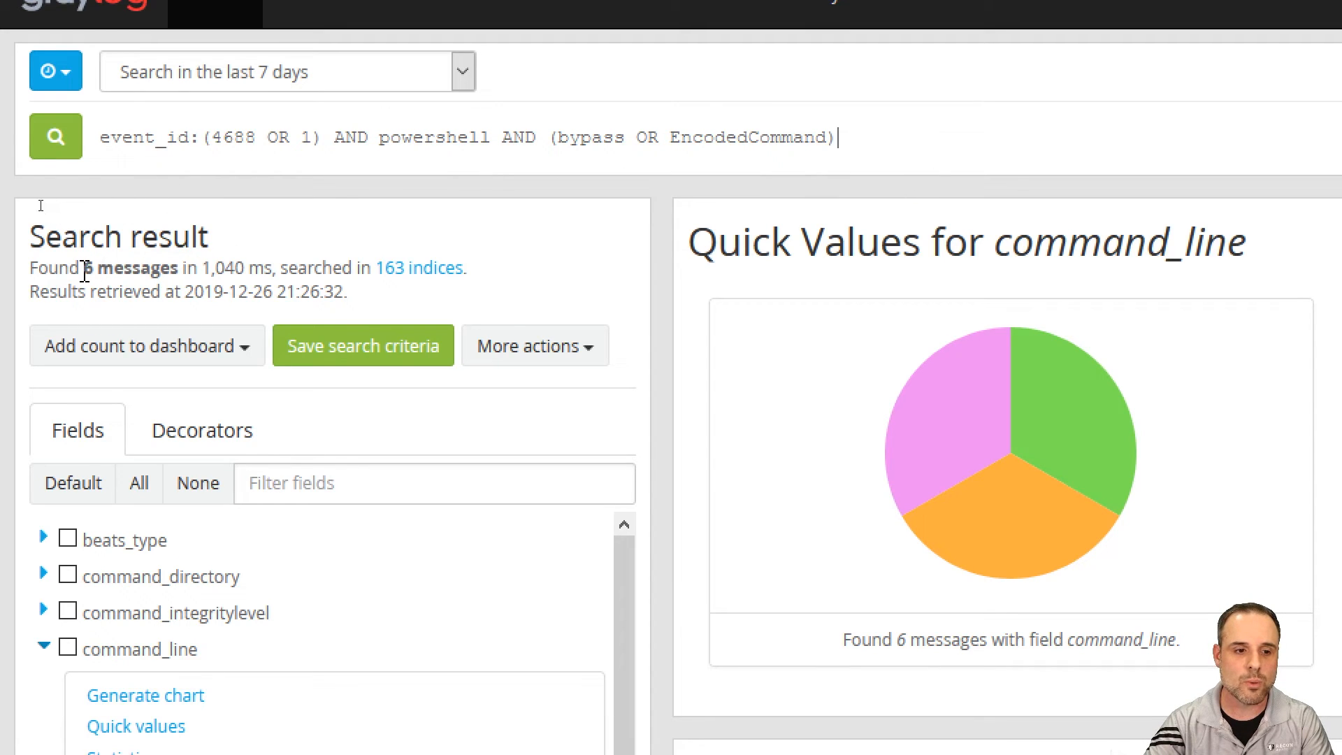
- Run the bypass OR EncodedCommand query (7 messages) and inspect the hidden encoded powershell.exe entry
{"action": "left_click", "coordinate": [55, 136]}
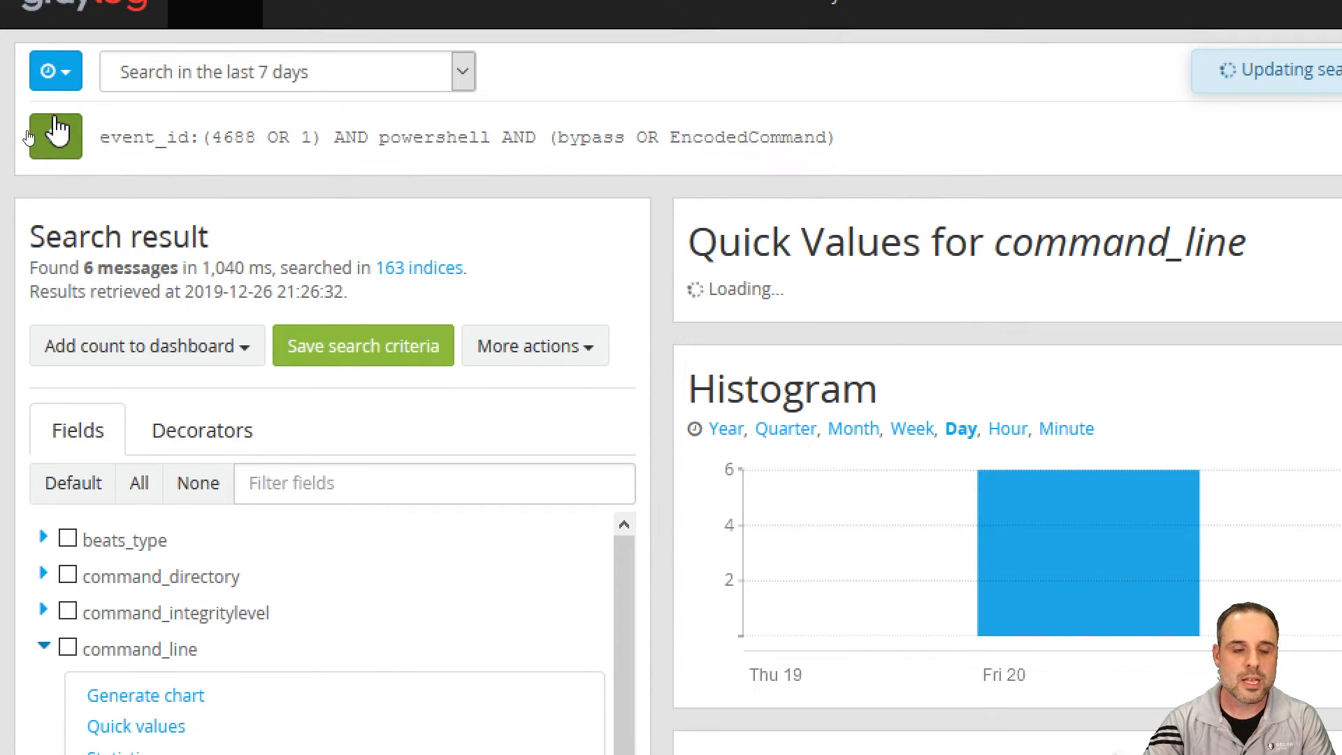
{"action": "left_click", "coordinate": [55, 136]}
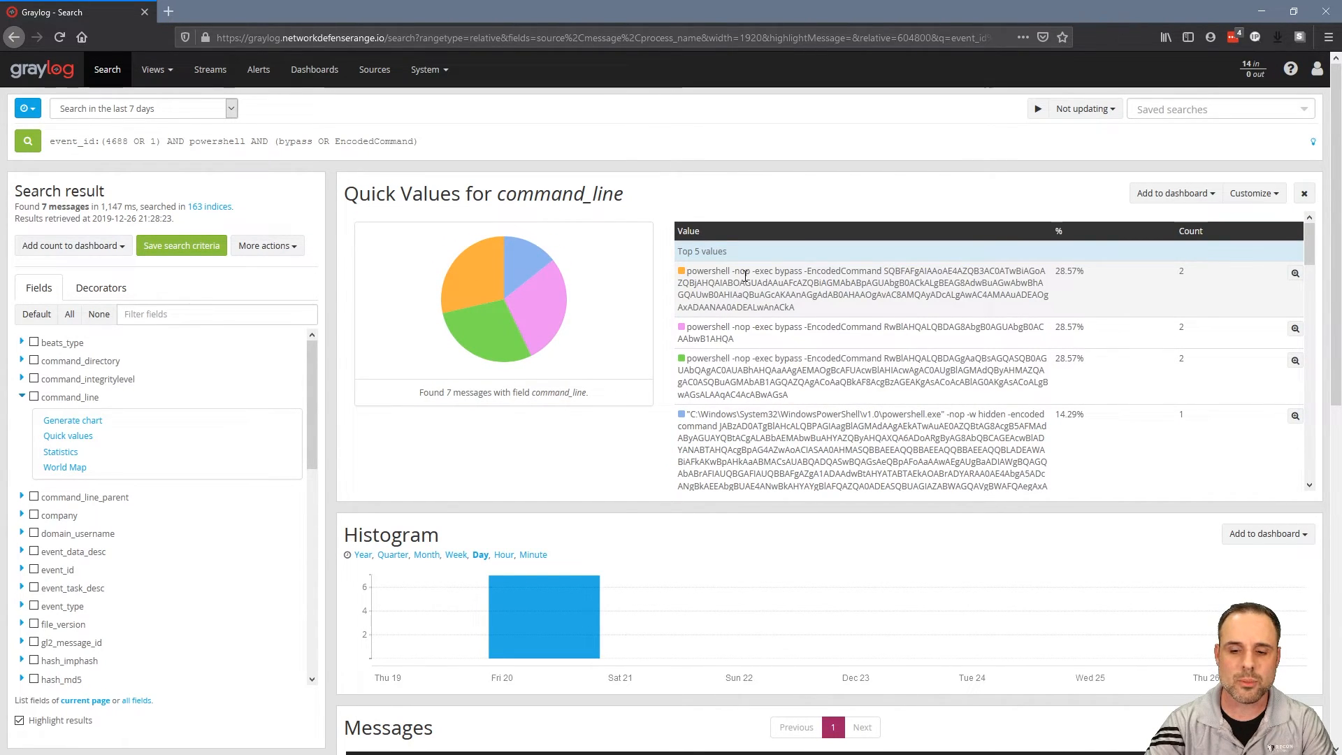
{"action": "scroll", "scroll_direction": "down", "scroll_amount": 3}
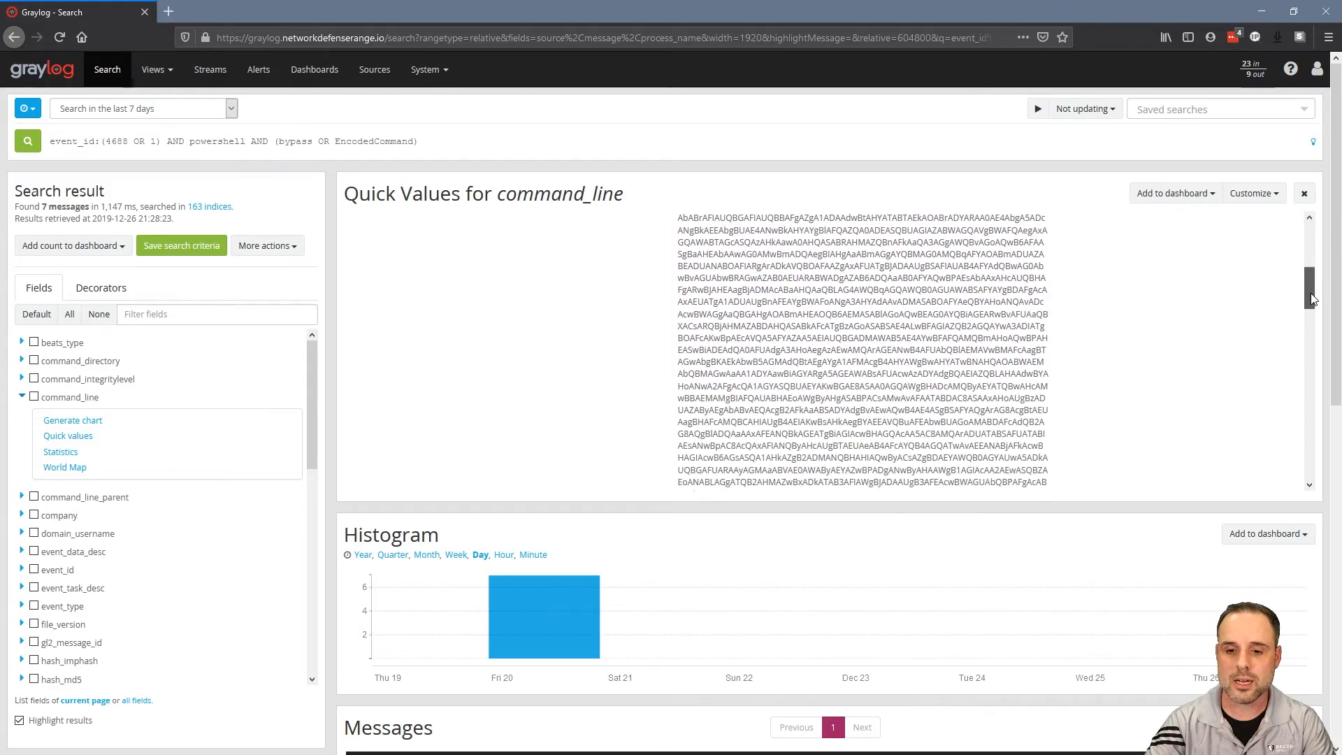
{"action": "scroll", "scroll_direction": "down", "scroll_amount": 3}
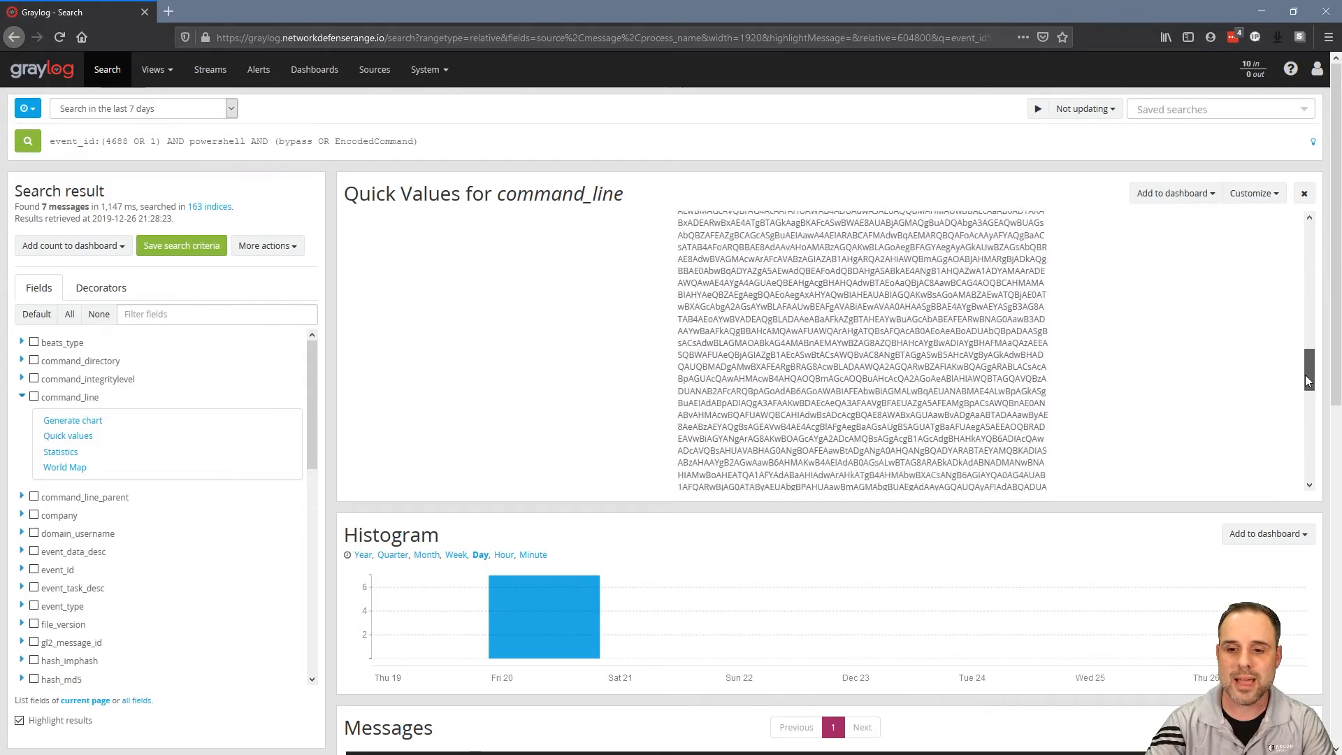
{"action": "scroll", "scroll_direction": "down", "scroll_amount": 3}
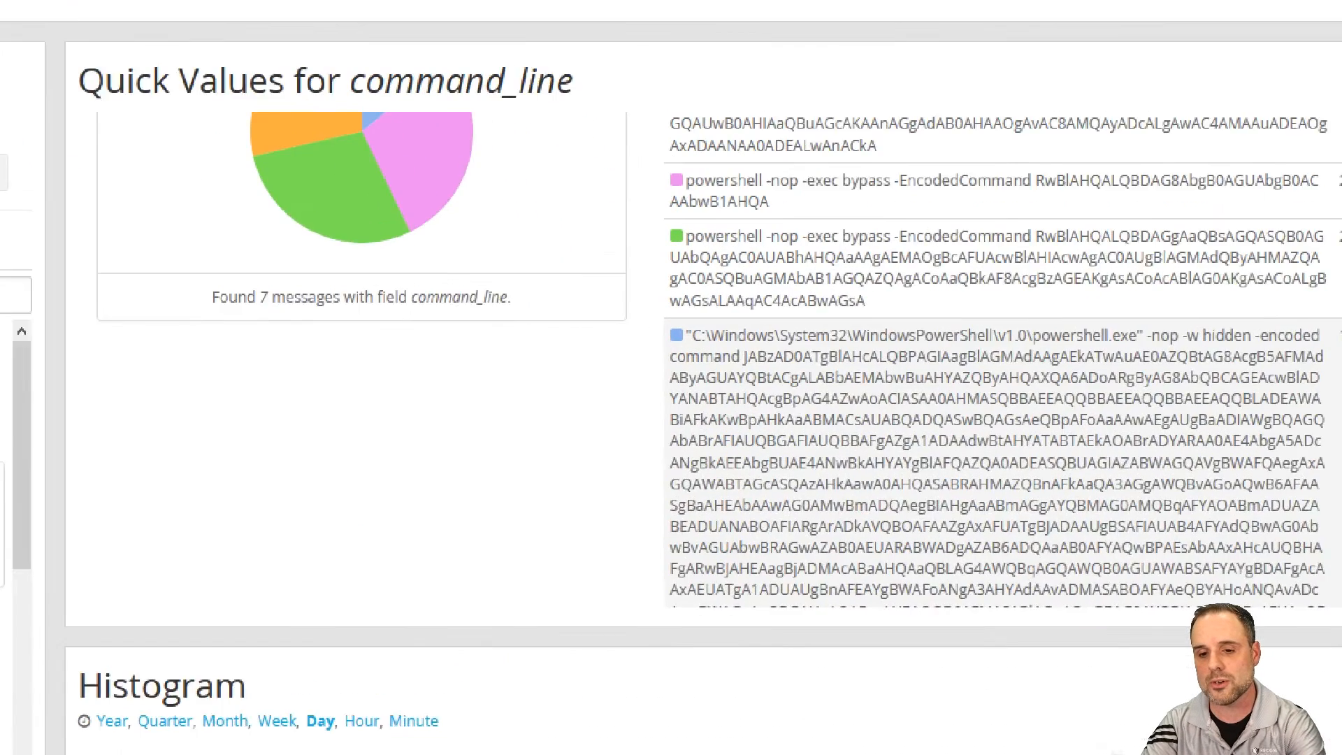
{"action": "scroll", "scroll_direction": "down", "scroll_amount": 3}
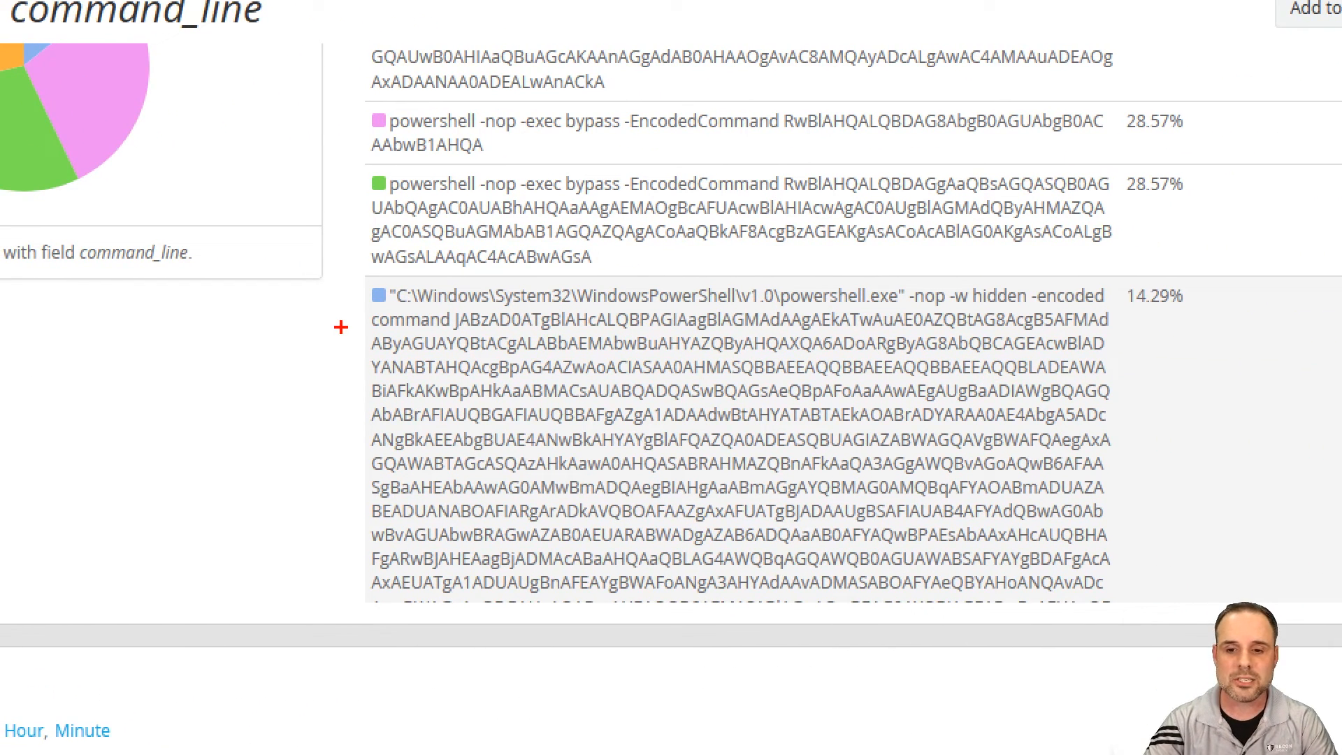
{"action": "mouse_move", "coordinate": [1007, 302]}
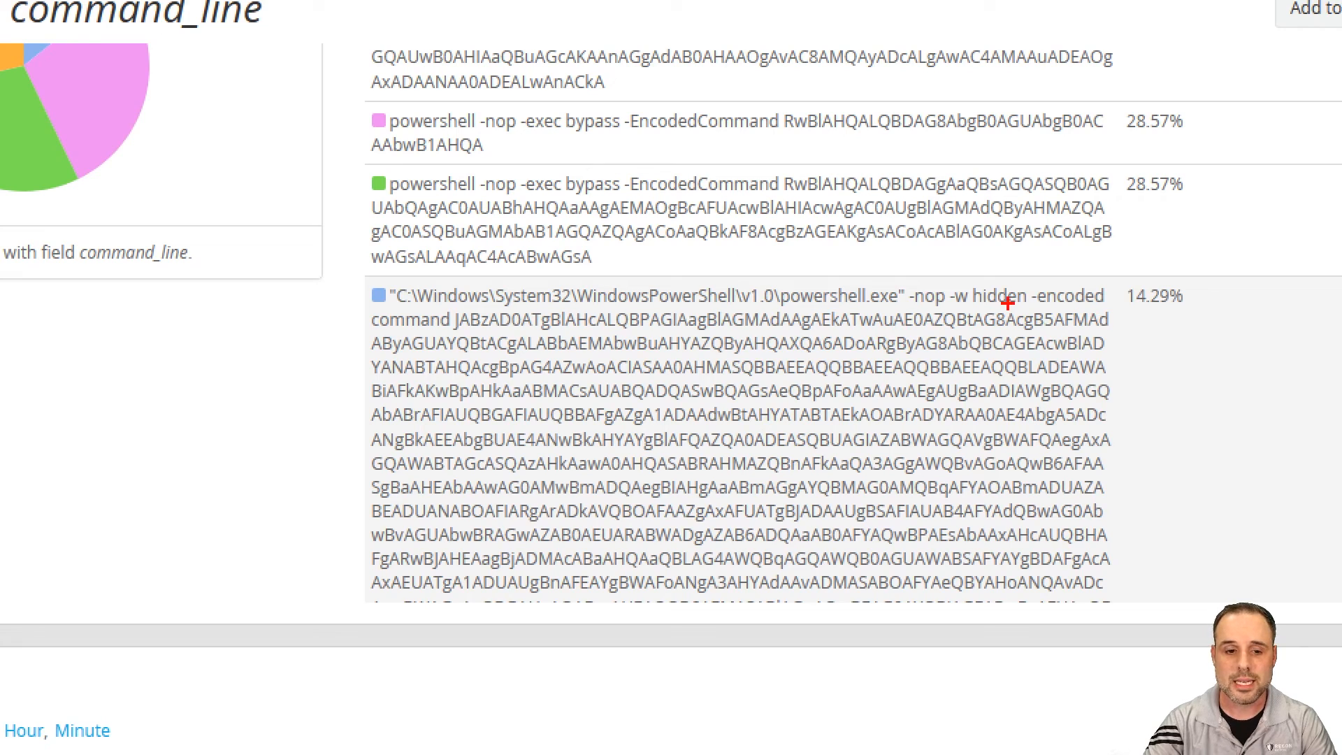